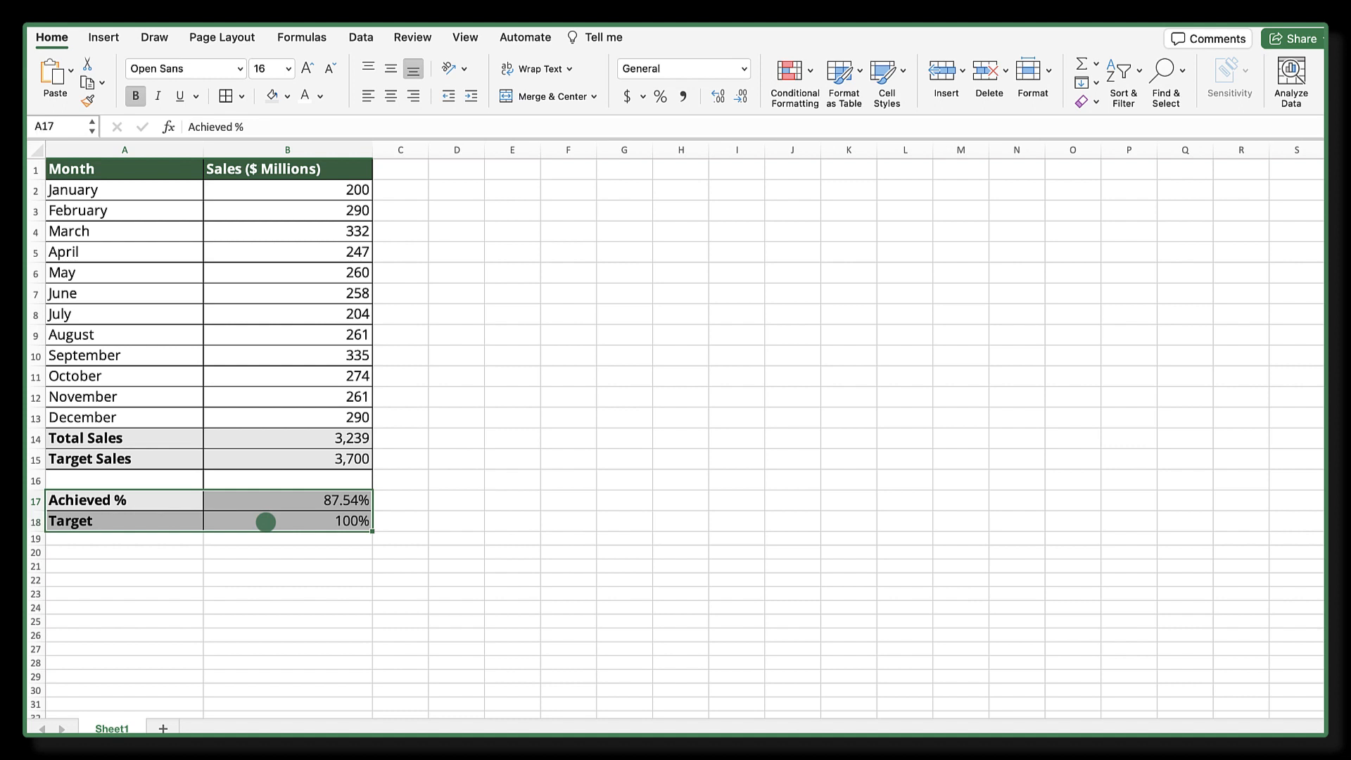
Insert a 2-D Clustered Column chart of the Achieved % and Target values in A17:B18.
{"action": "left_click", "coordinate": [103, 37]}
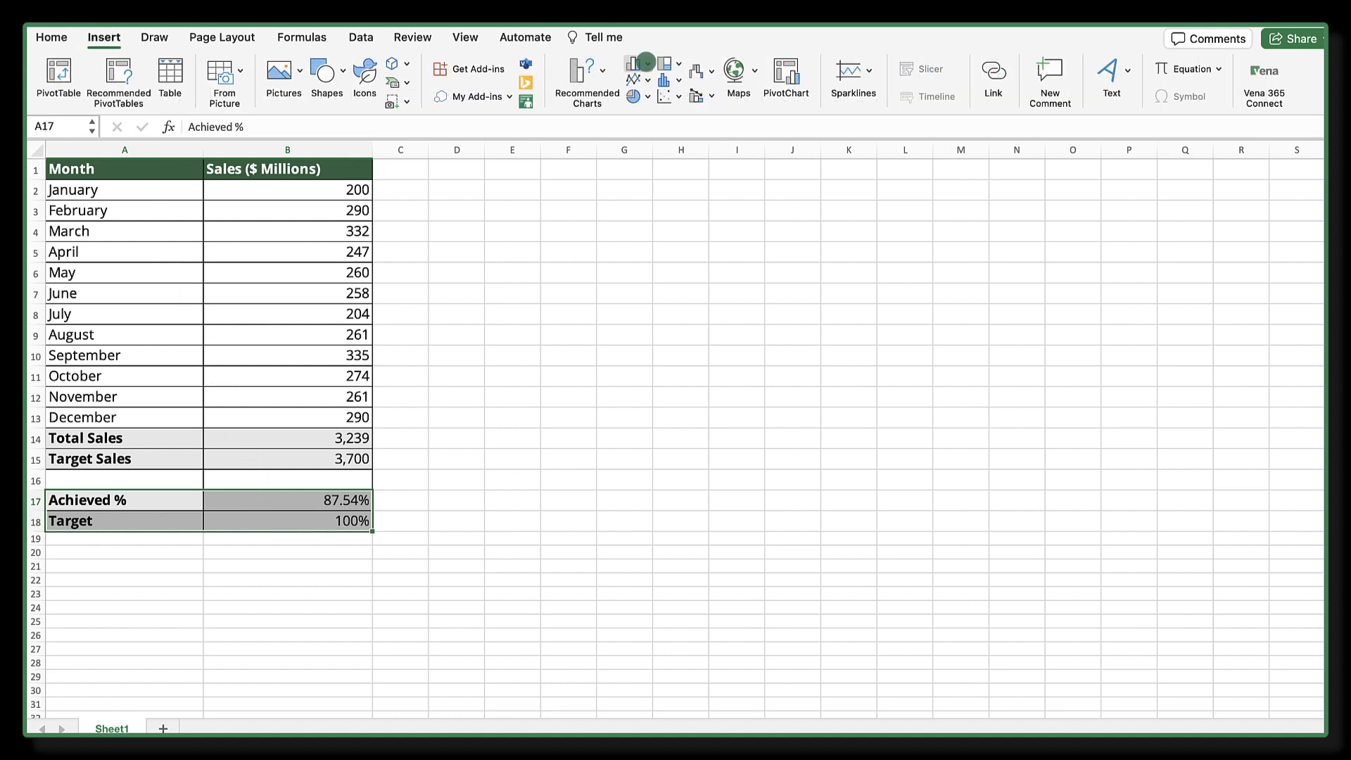
{"action": "left_click", "coordinate": [640, 64]}
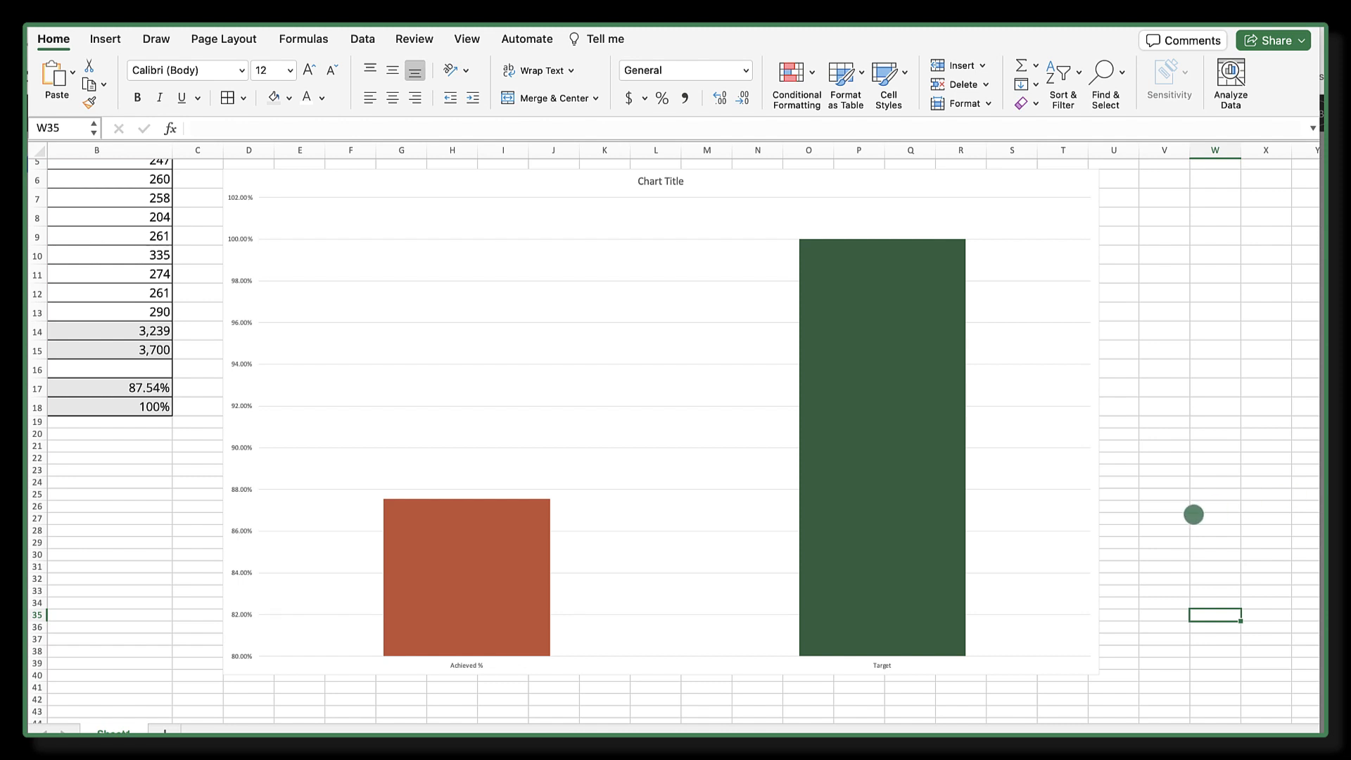
Switch rows/columns so the series overlap at 100%, with Target on a secondary axis.
{"action": "left_click", "coordinate": [901, 436]}
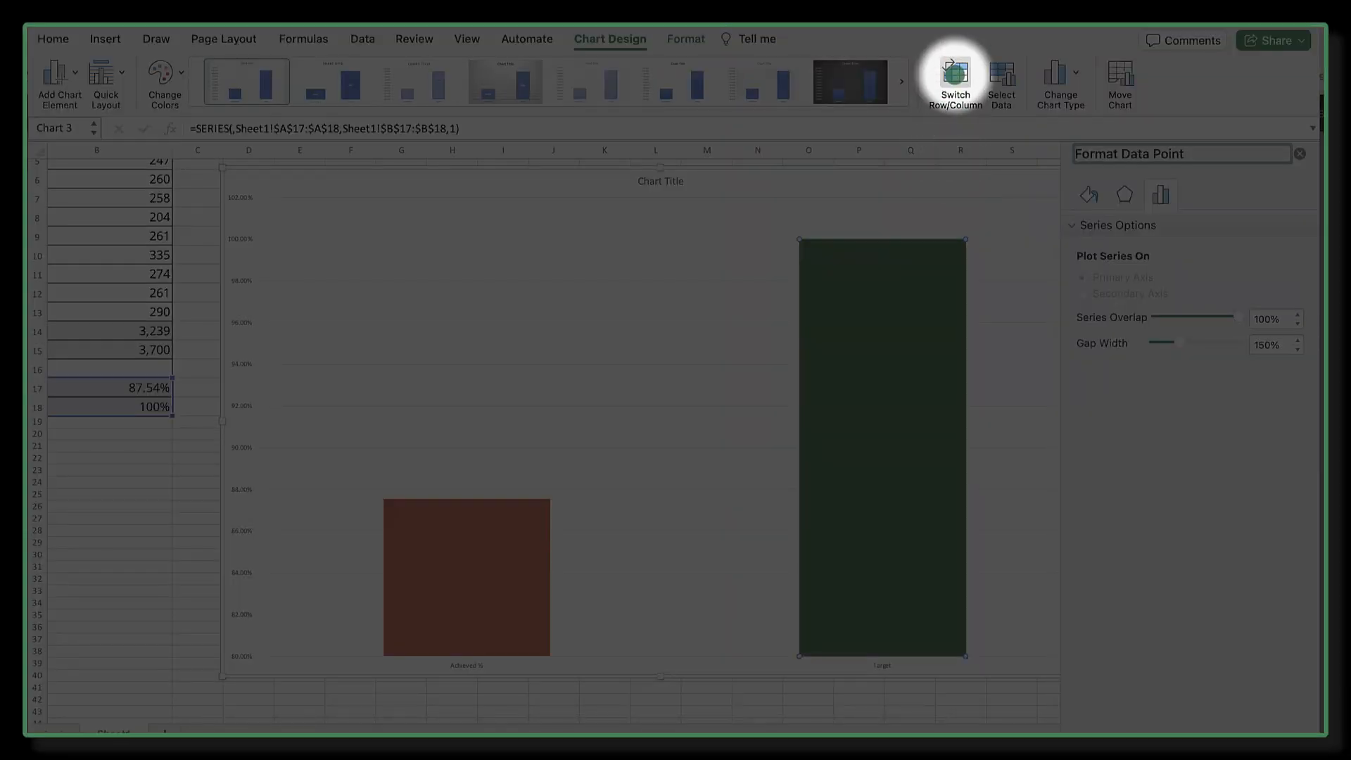
{"action": "left_click", "coordinate": [958, 78]}
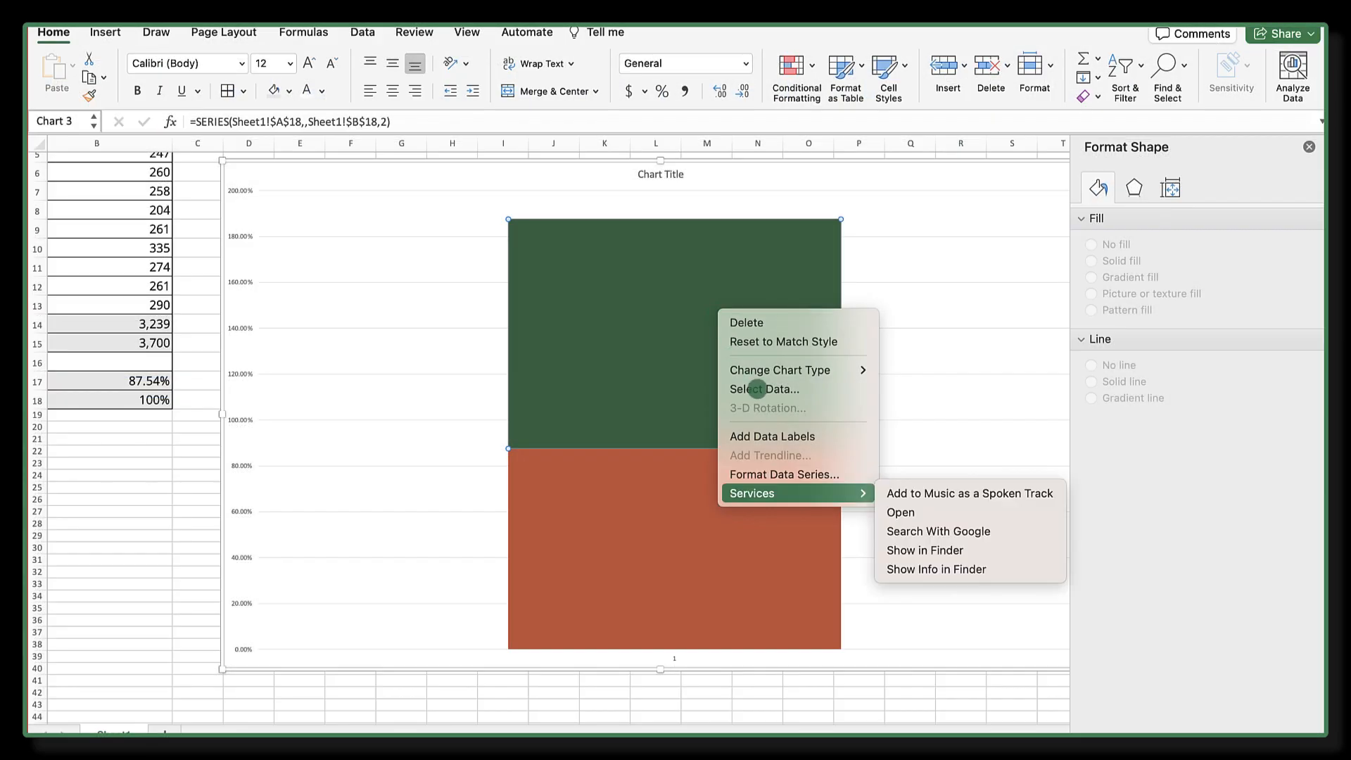
{"action": "left_click", "coordinate": [783, 475]}
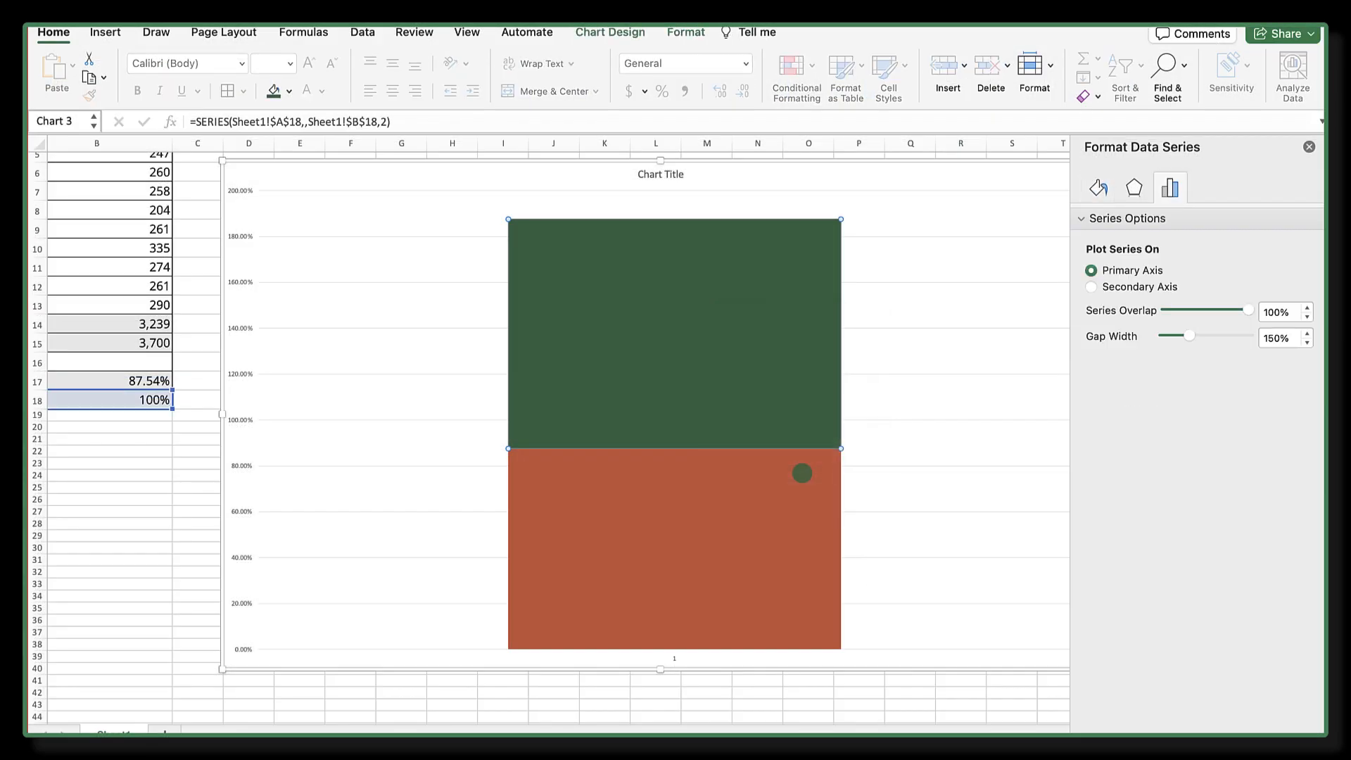
{"action": "left_click", "coordinate": [1091, 287]}
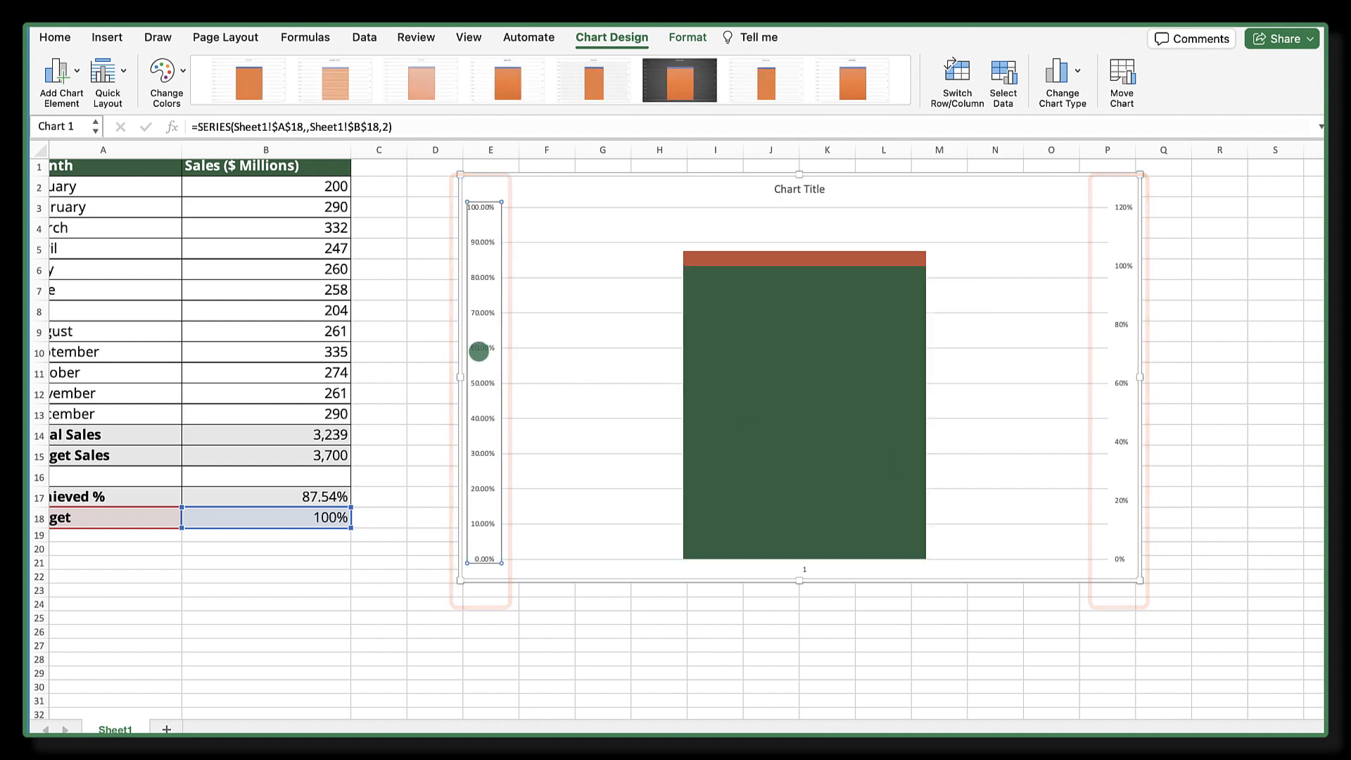
Fix both vertical axes to bounds of minimum 0.0 and maximum 1.0.
{"action": "right_click", "coordinate": [477, 349]}
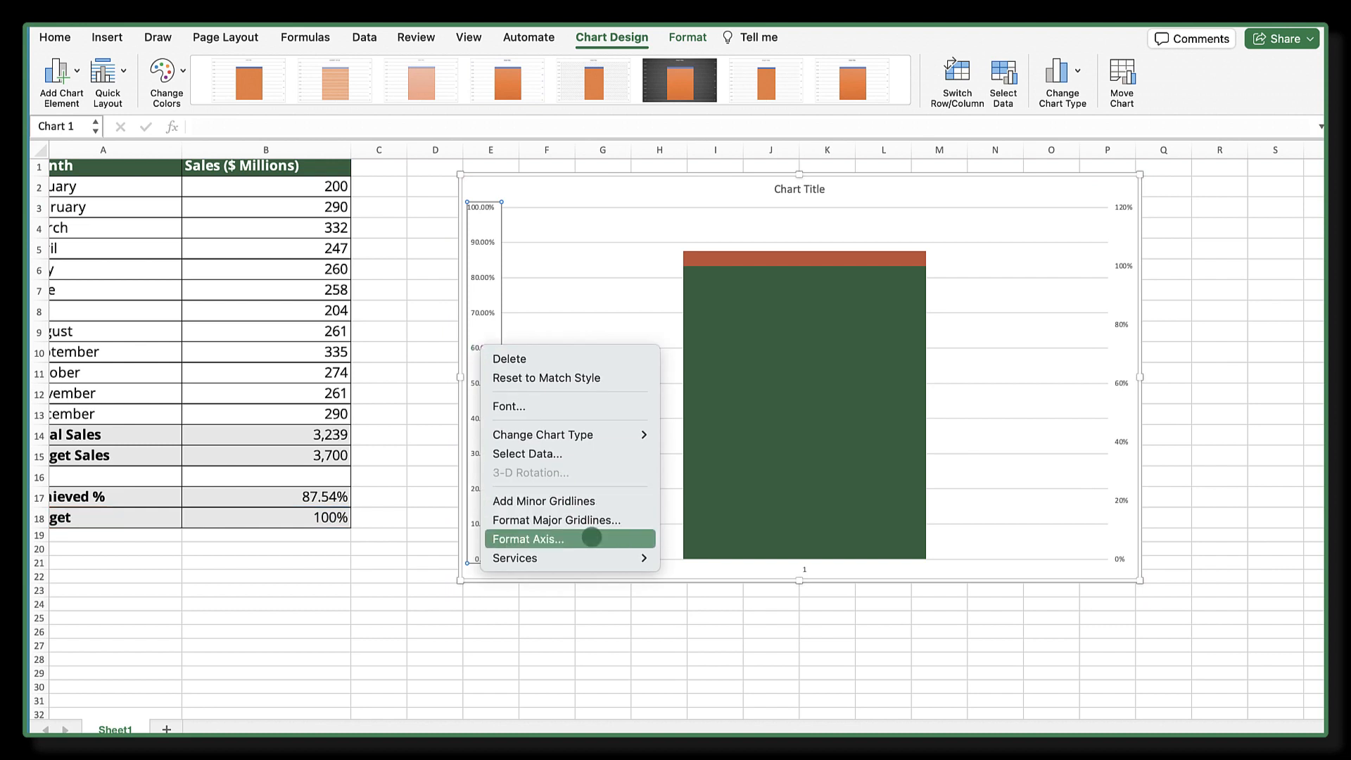
{"action": "left_click", "coordinate": [529, 538]}
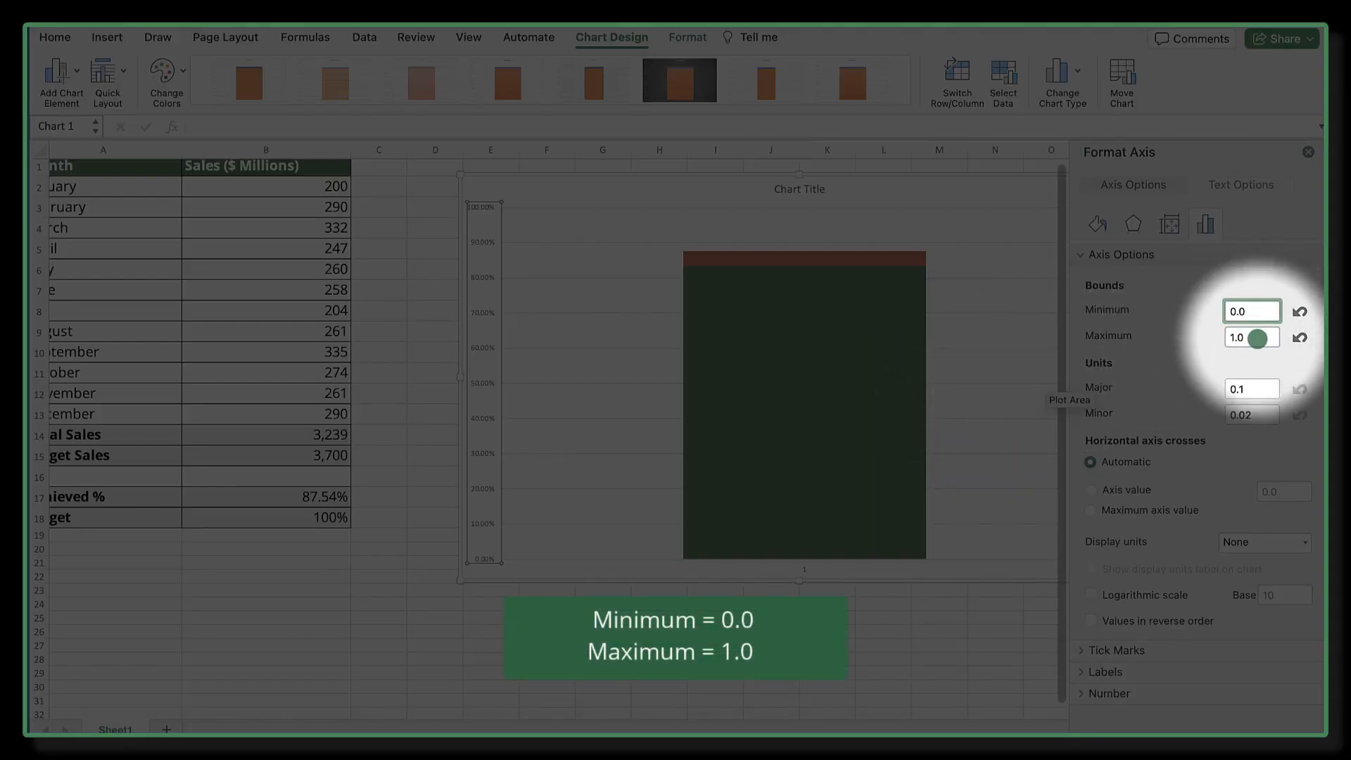
{"action": "left_click", "coordinate": [1241, 338]}
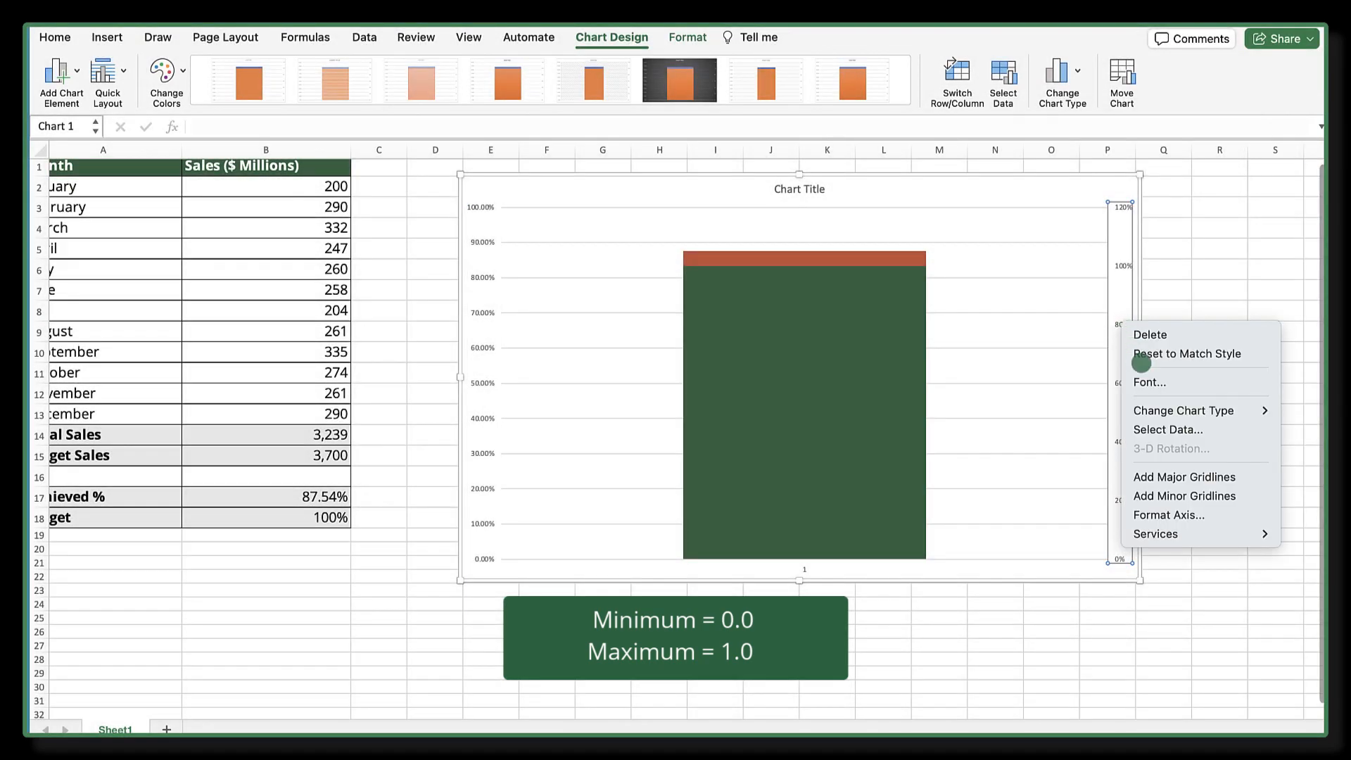
{"action": "left_click", "coordinate": [1169, 516]}
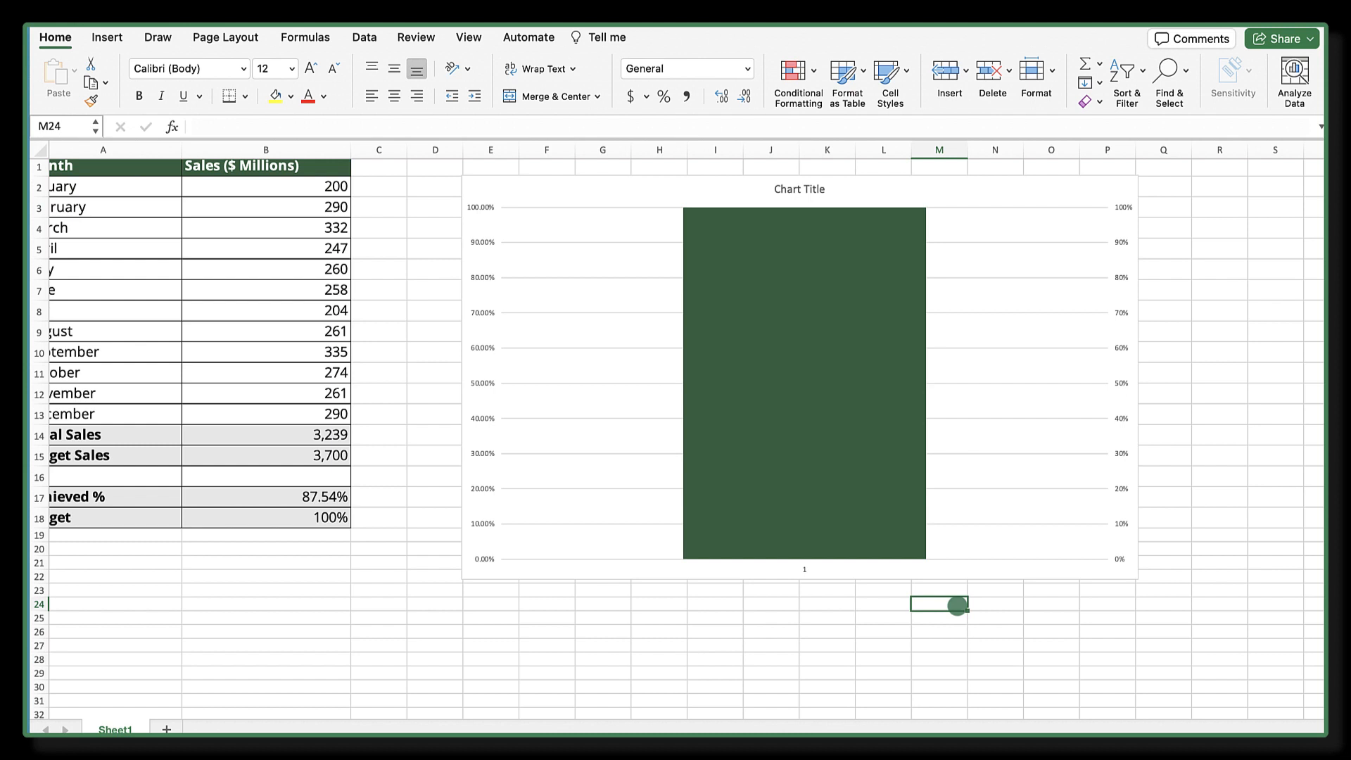
Give the Target series no fill and a solid-line border so the red Achieved bar shows inside.
{"action": "left_click", "coordinate": [802, 385]}
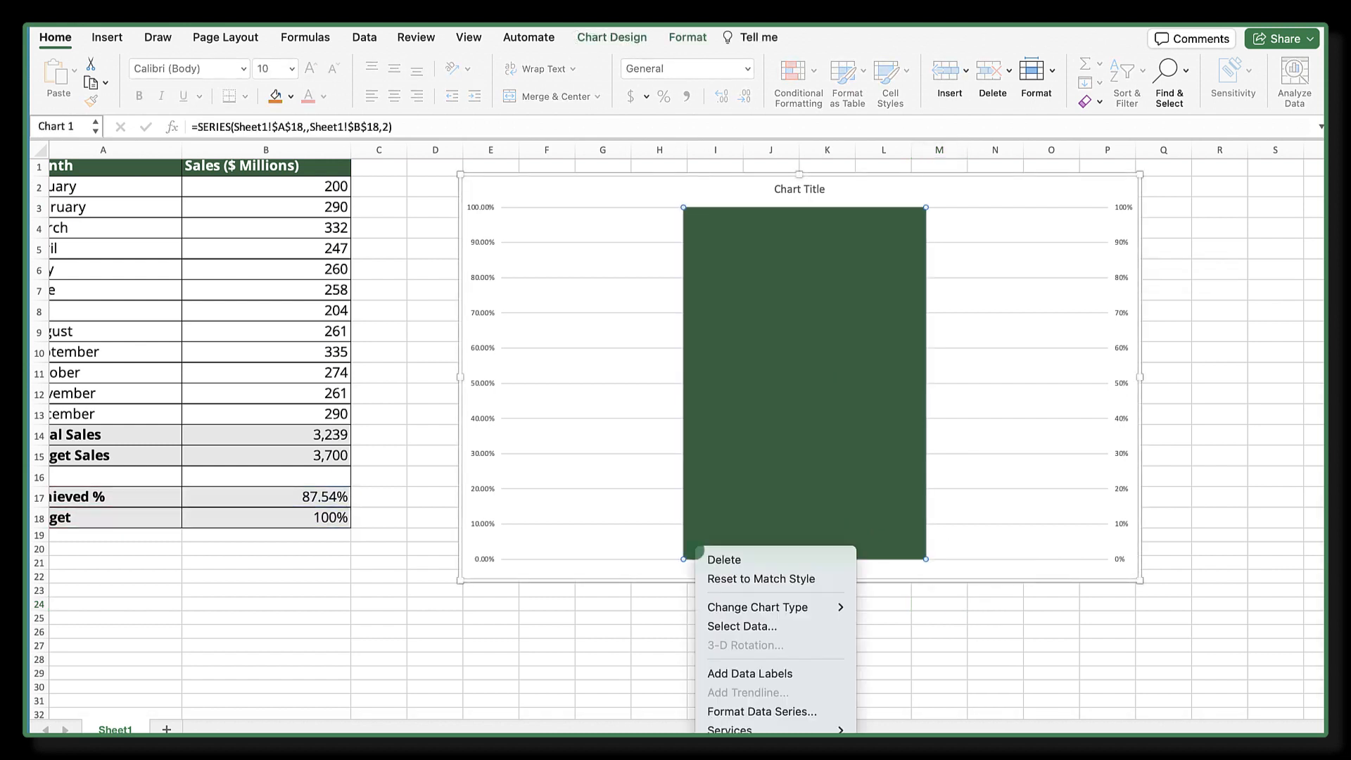
{"action": "left_click", "coordinate": [762, 711]}
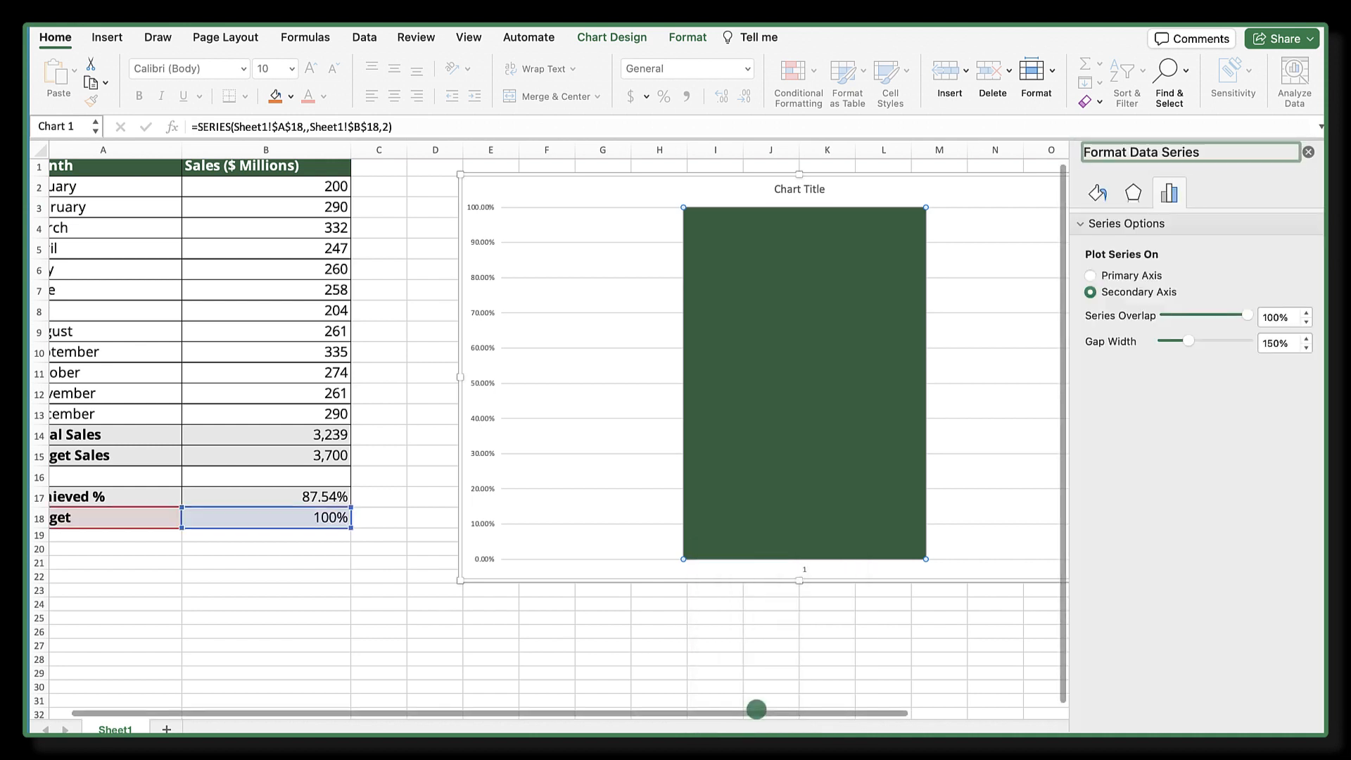
{"action": "left_click", "coordinate": [1098, 191]}
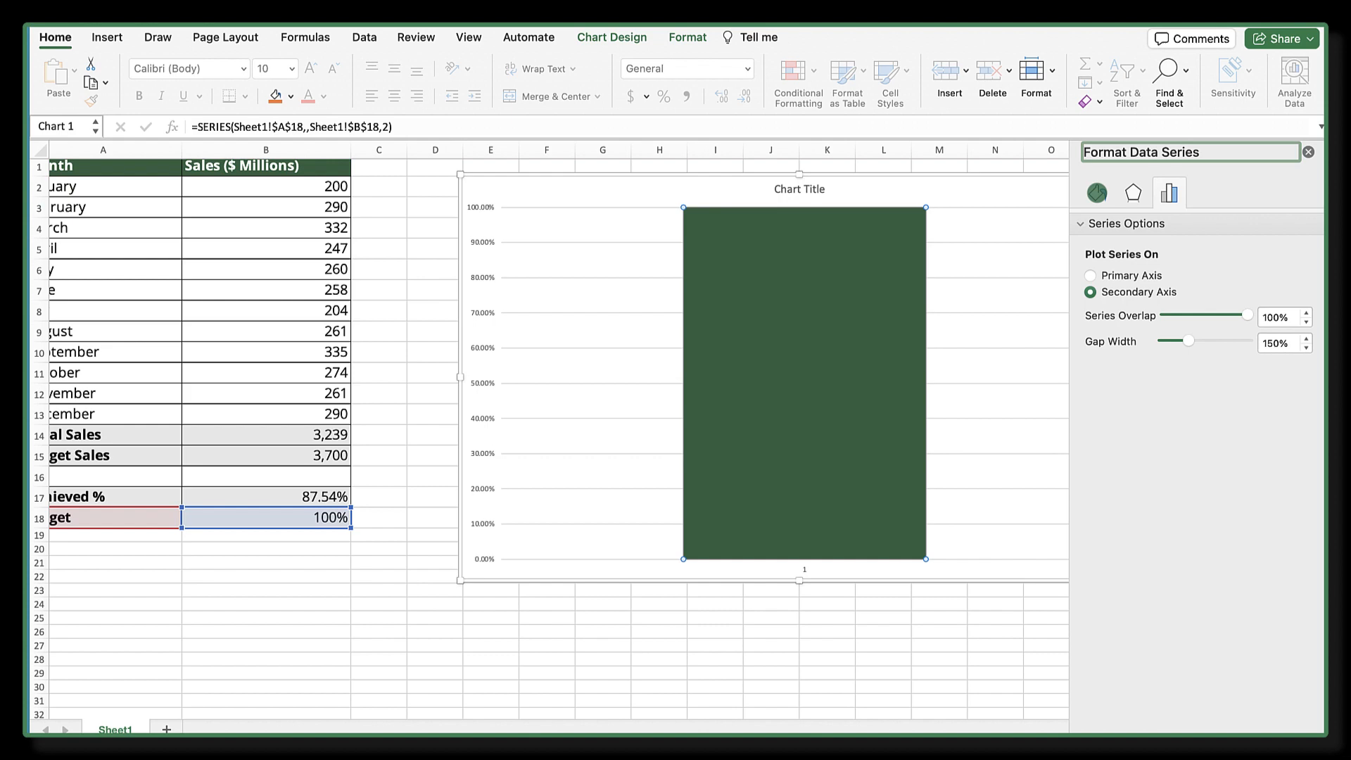
{"action": "left_click", "coordinate": [1098, 191]}
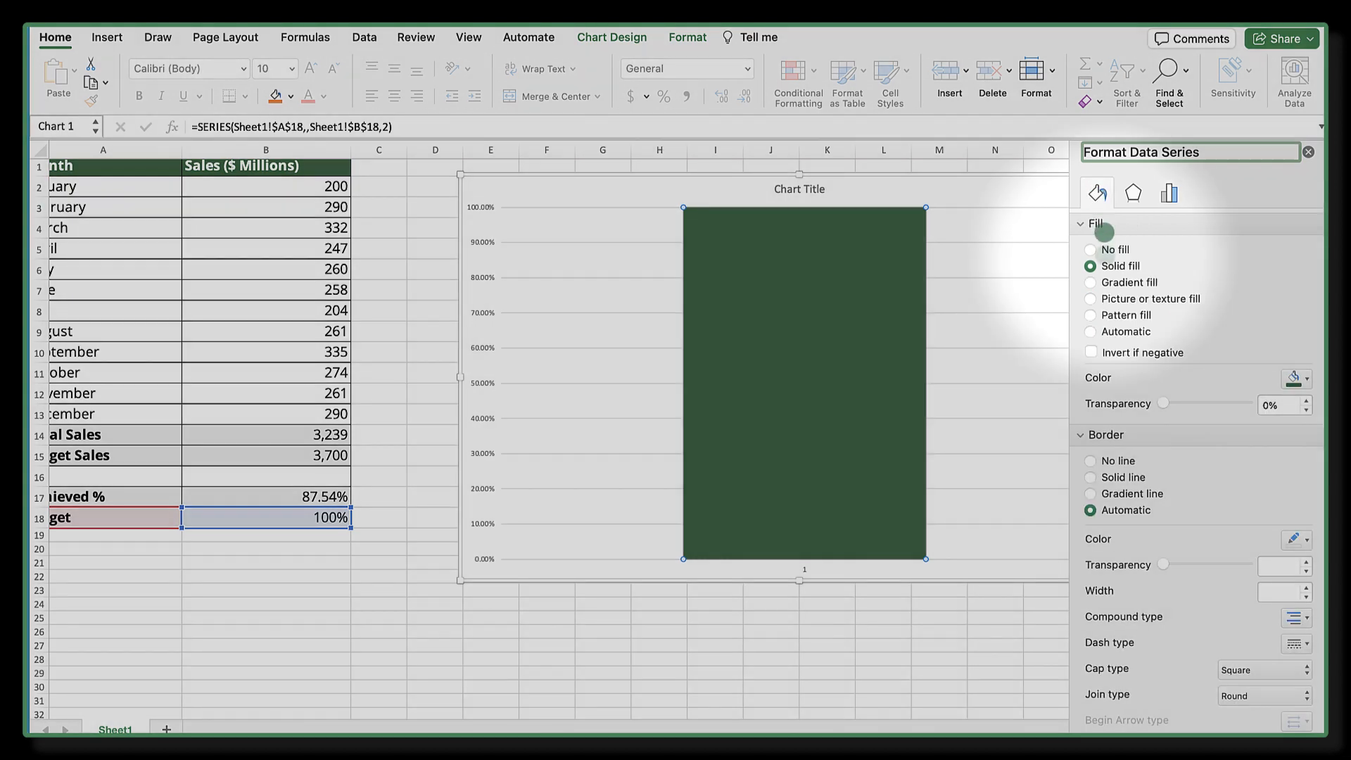
{"action": "left_click", "coordinate": [1090, 250]}
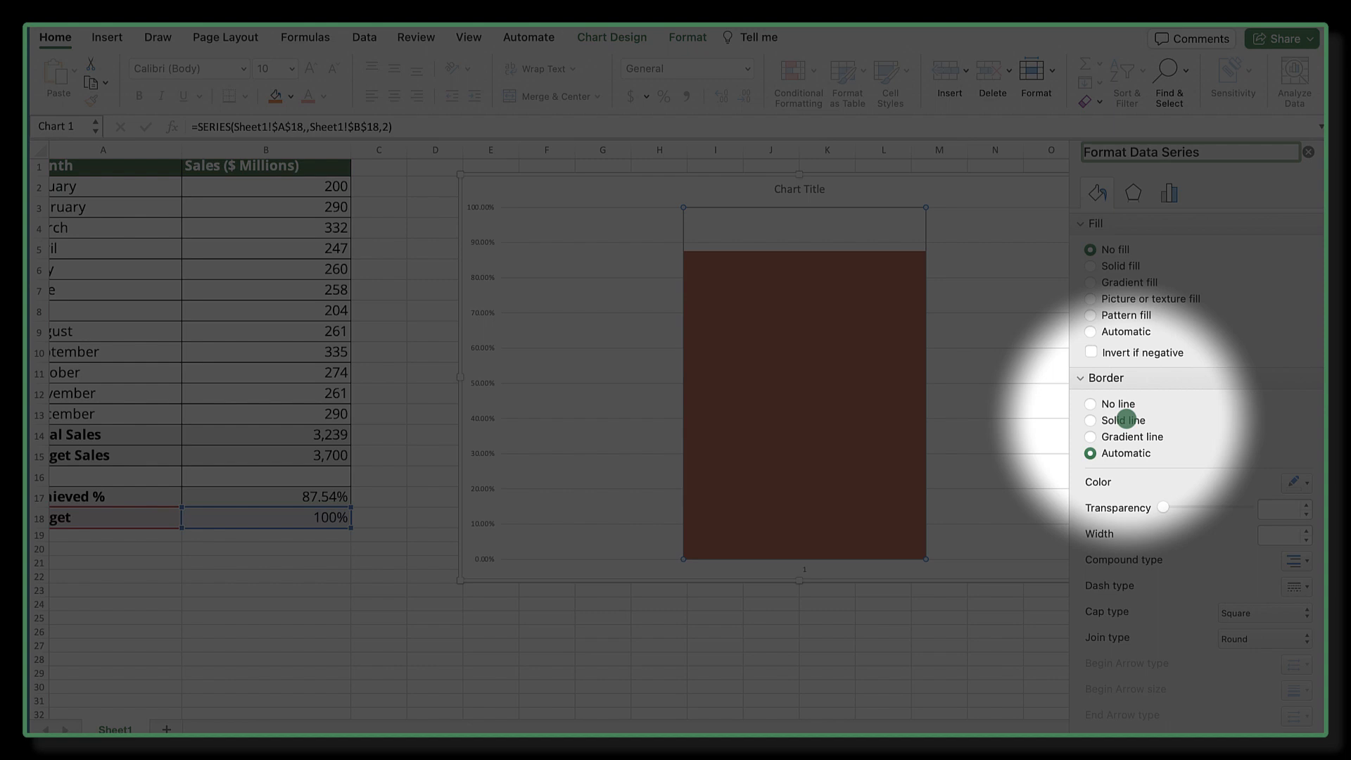
{"action": "left_click", "coordinate": [1089, 420]}
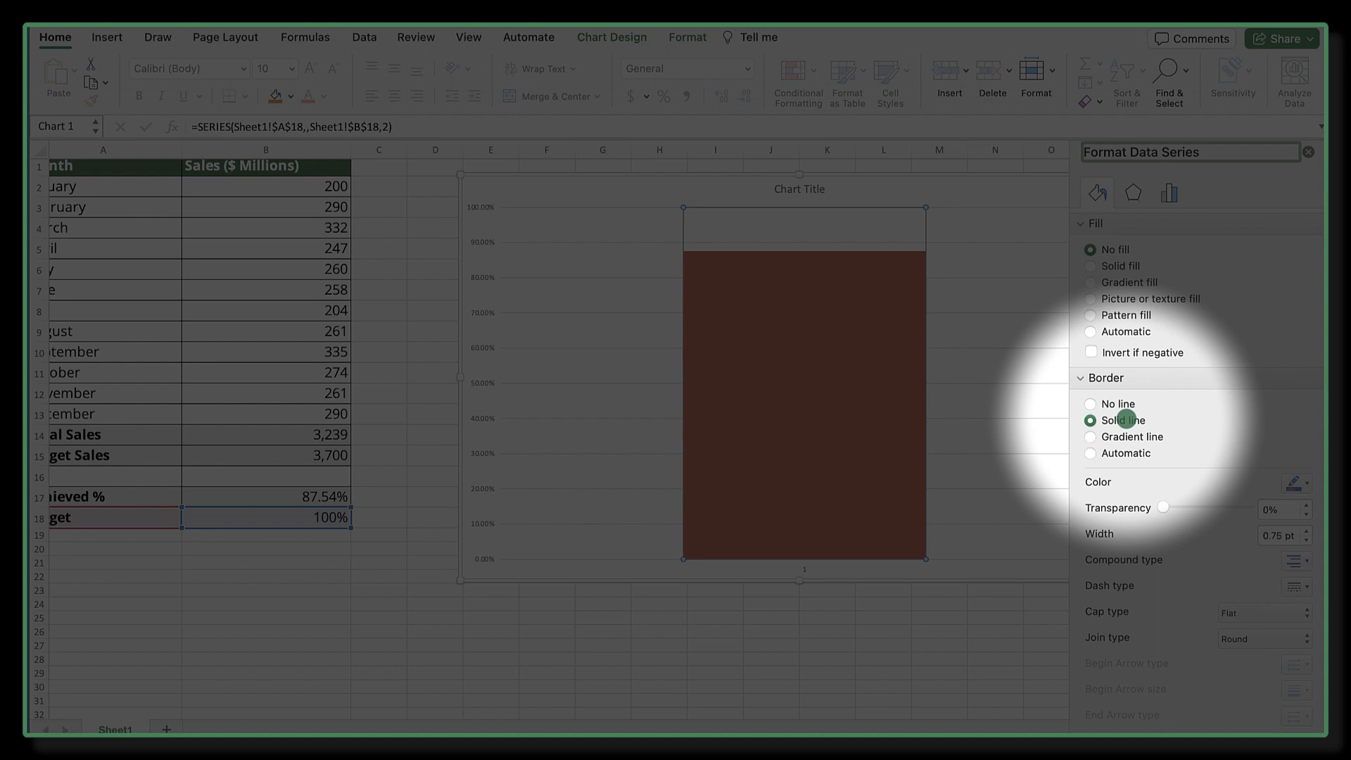
{"action": "left_click", "coordinate": [1305, 481]}
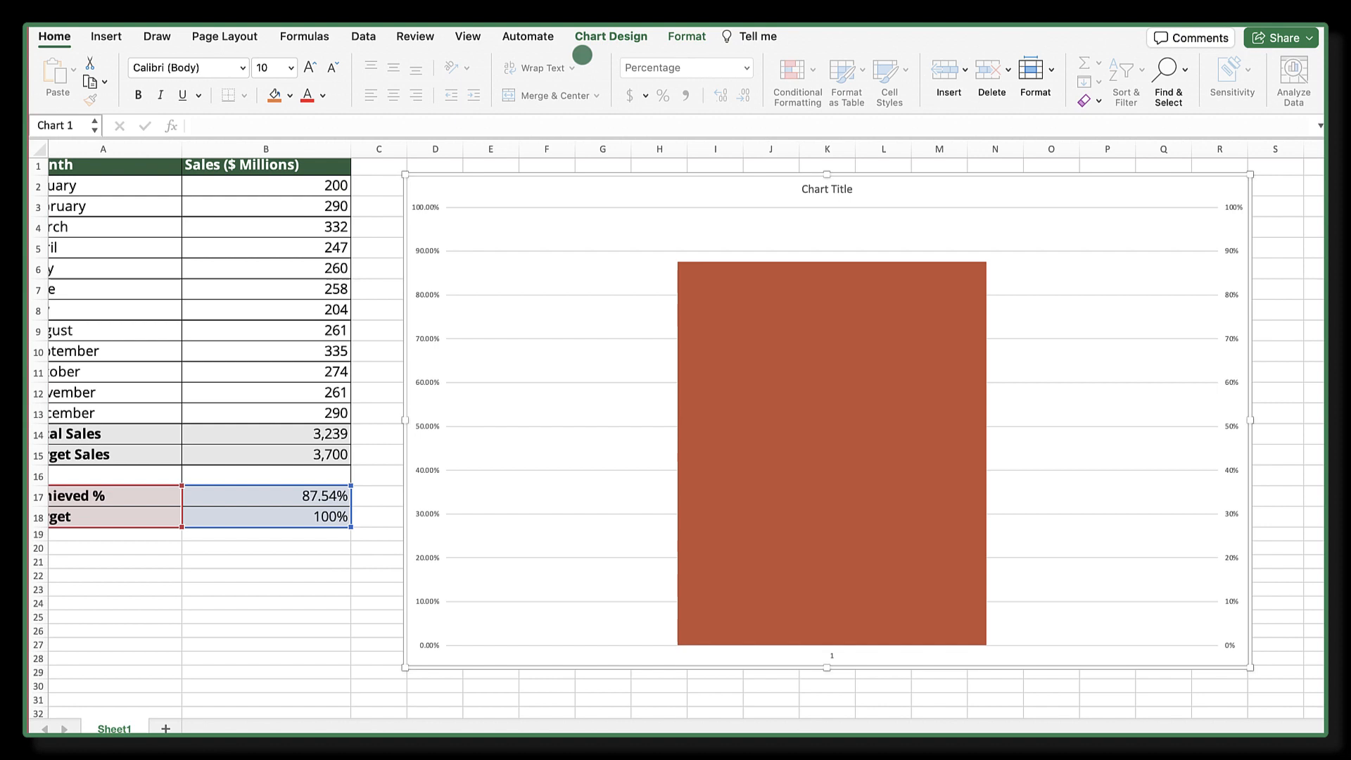
{"action": "mouse_move", "coordinate": [960, 188]}
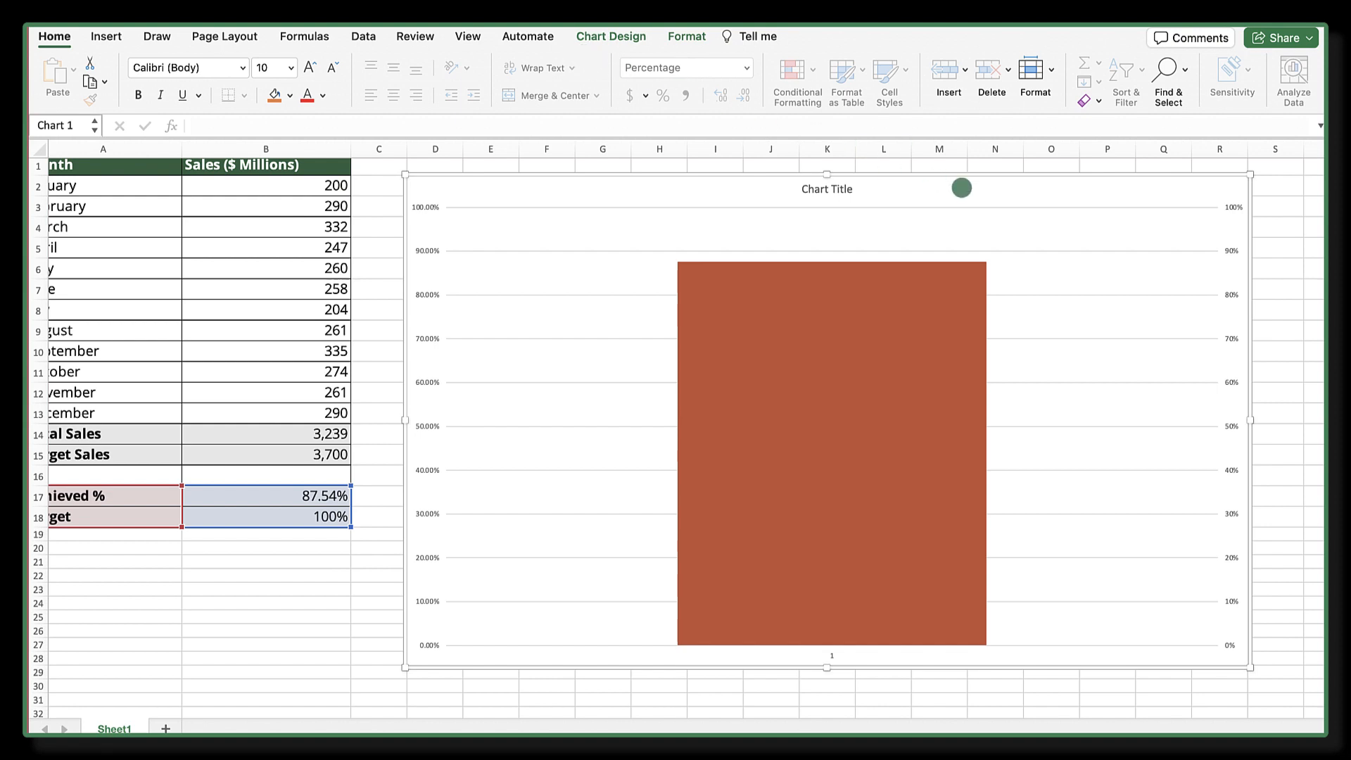
Remove the horizontal category axis and secondary vertical axis, leaving only the left 0–100% axis.
{"action": "left_click", "coordinate": [611, 37]}
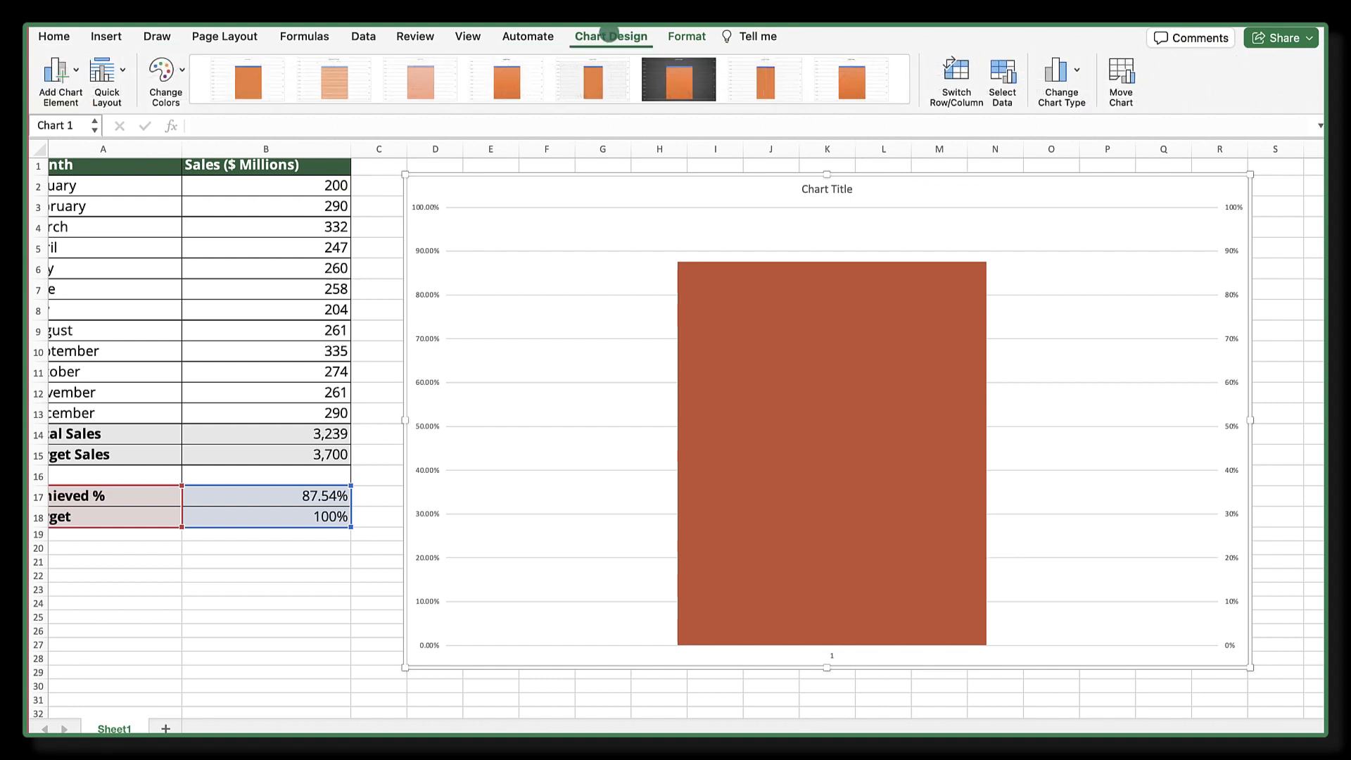
{"action": "left_click", "coordinate": [54, 69]}
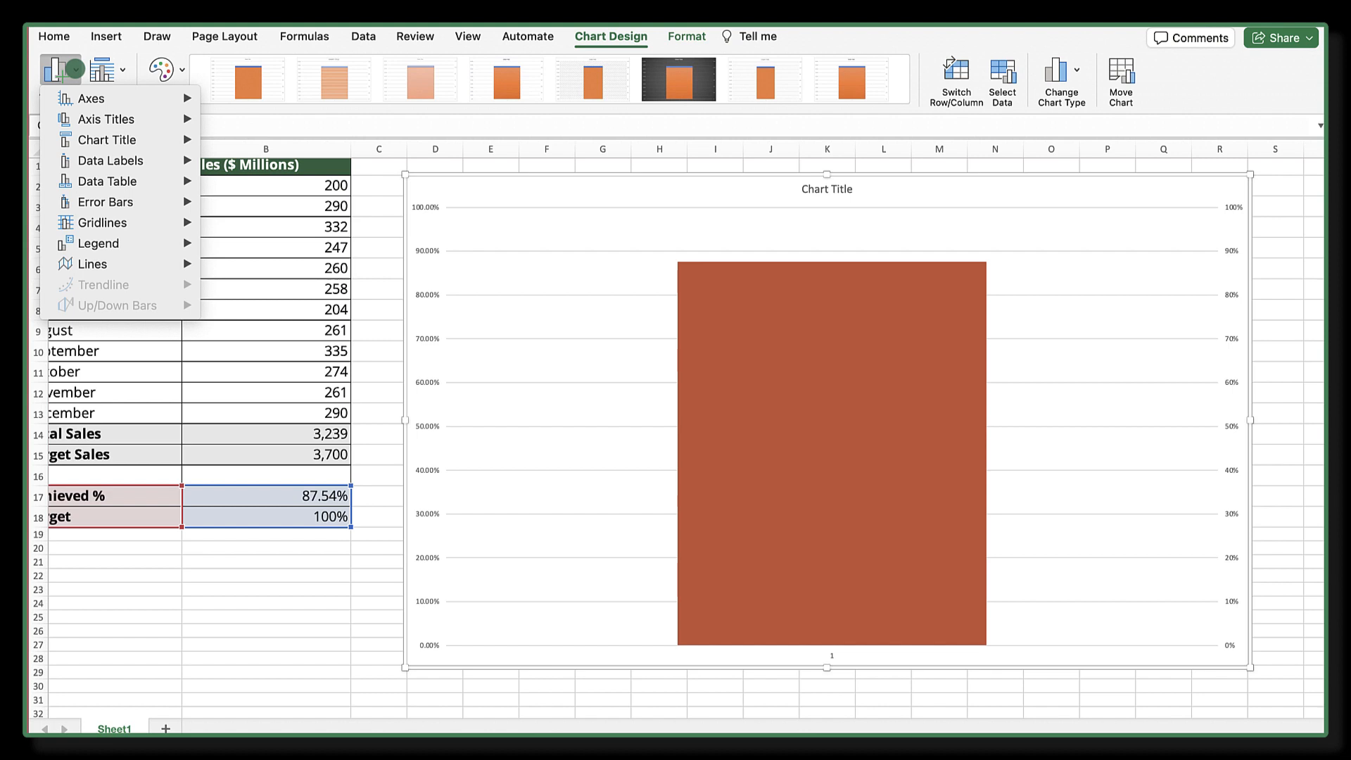
{"action": "left_click", "coordinate": [93, 98]}
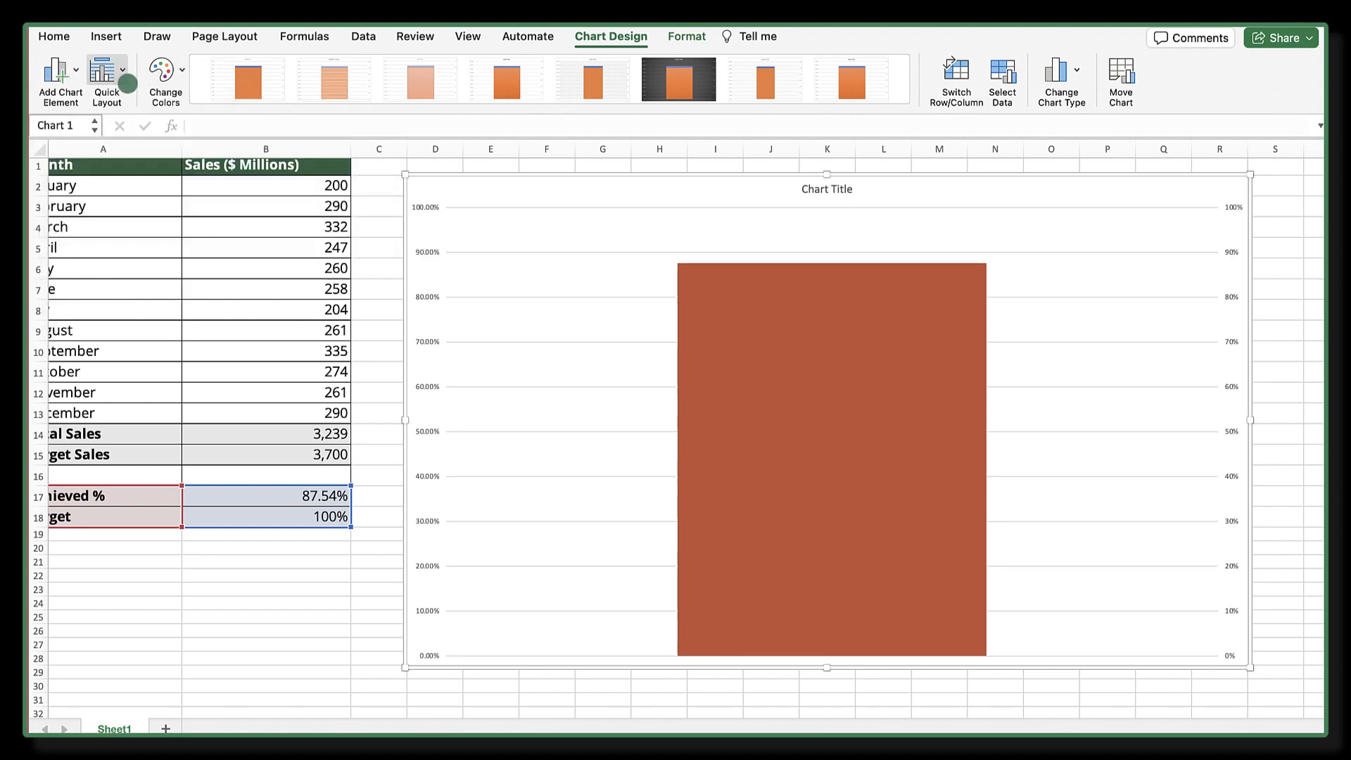
{"action": "left_click", "coordinate": [58, 70]}
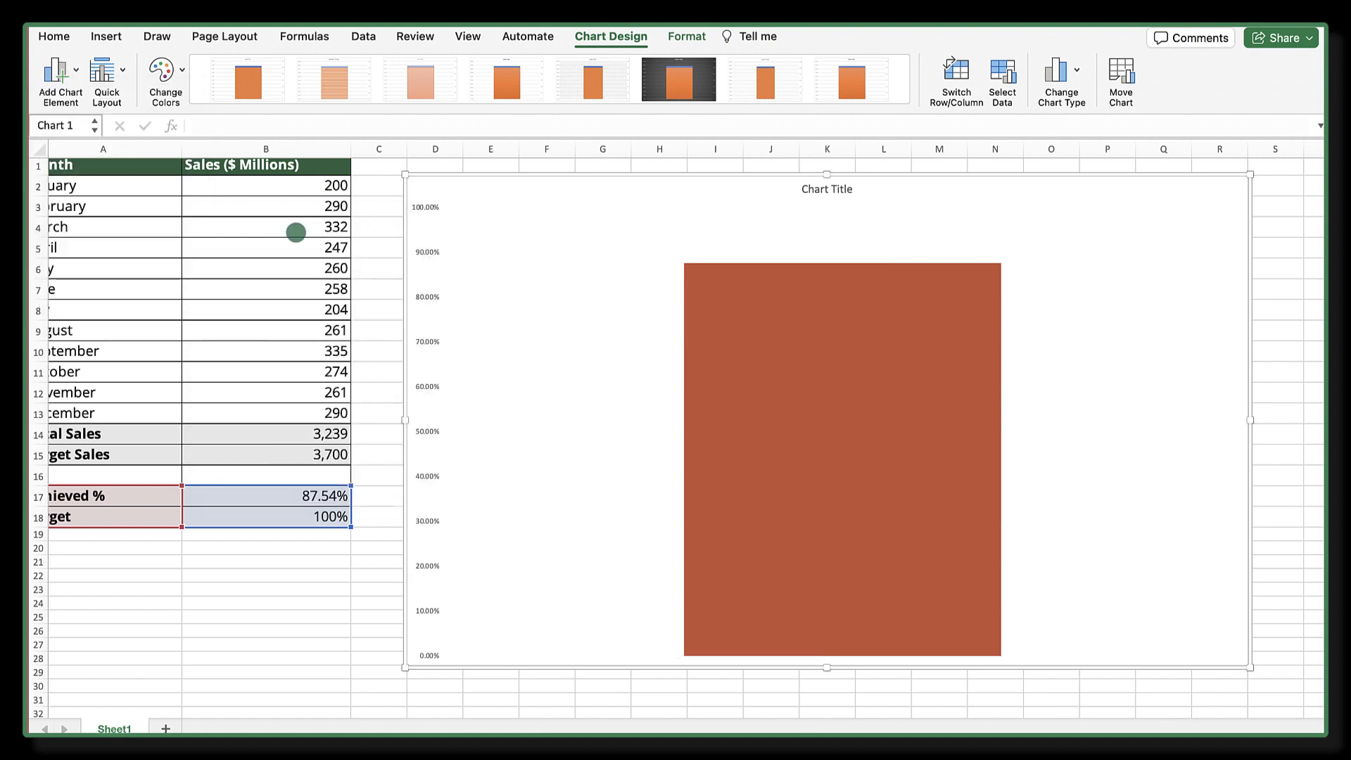
{"action": "left_click", "coordinate": [380, 515]}
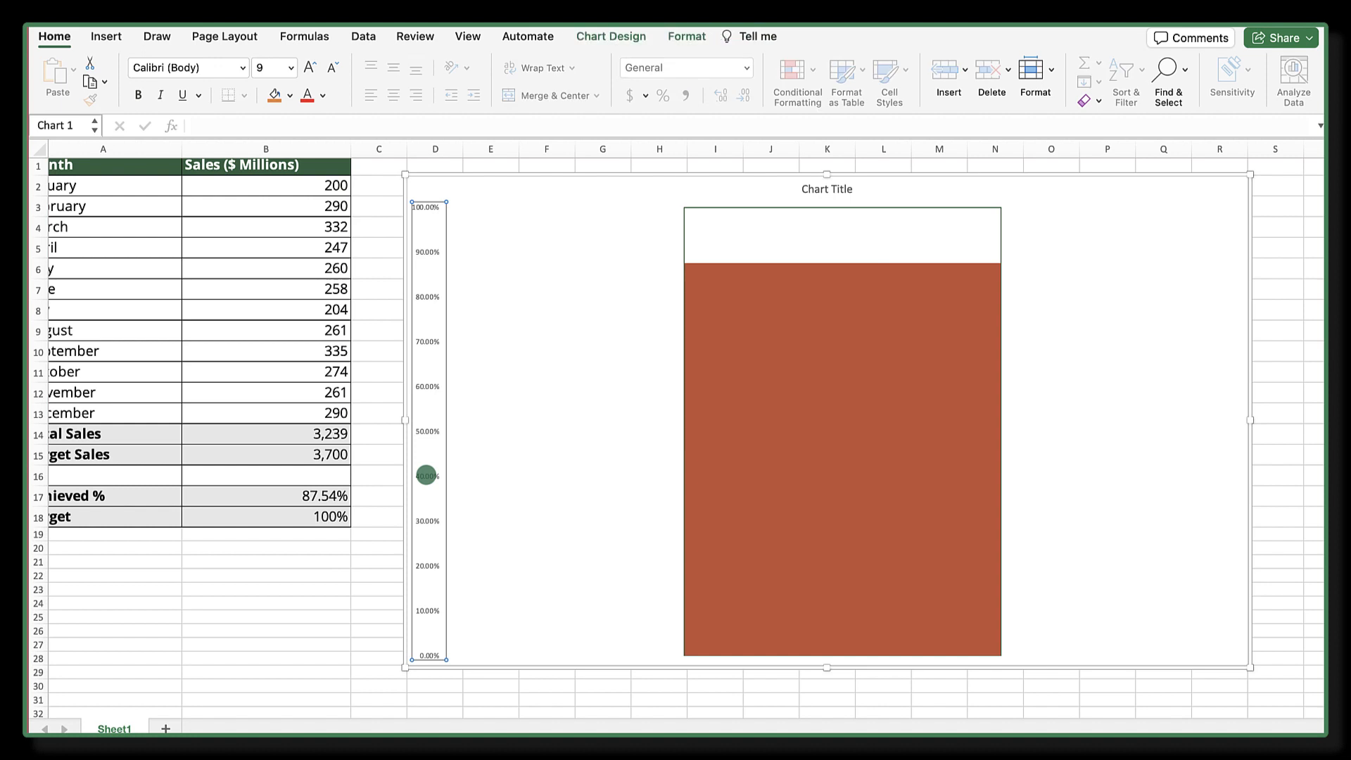
Set the percentage axis major tick marks to Inside and the plot area border to No line.
{"action": "right_click", "coordinate": [429, 250]}
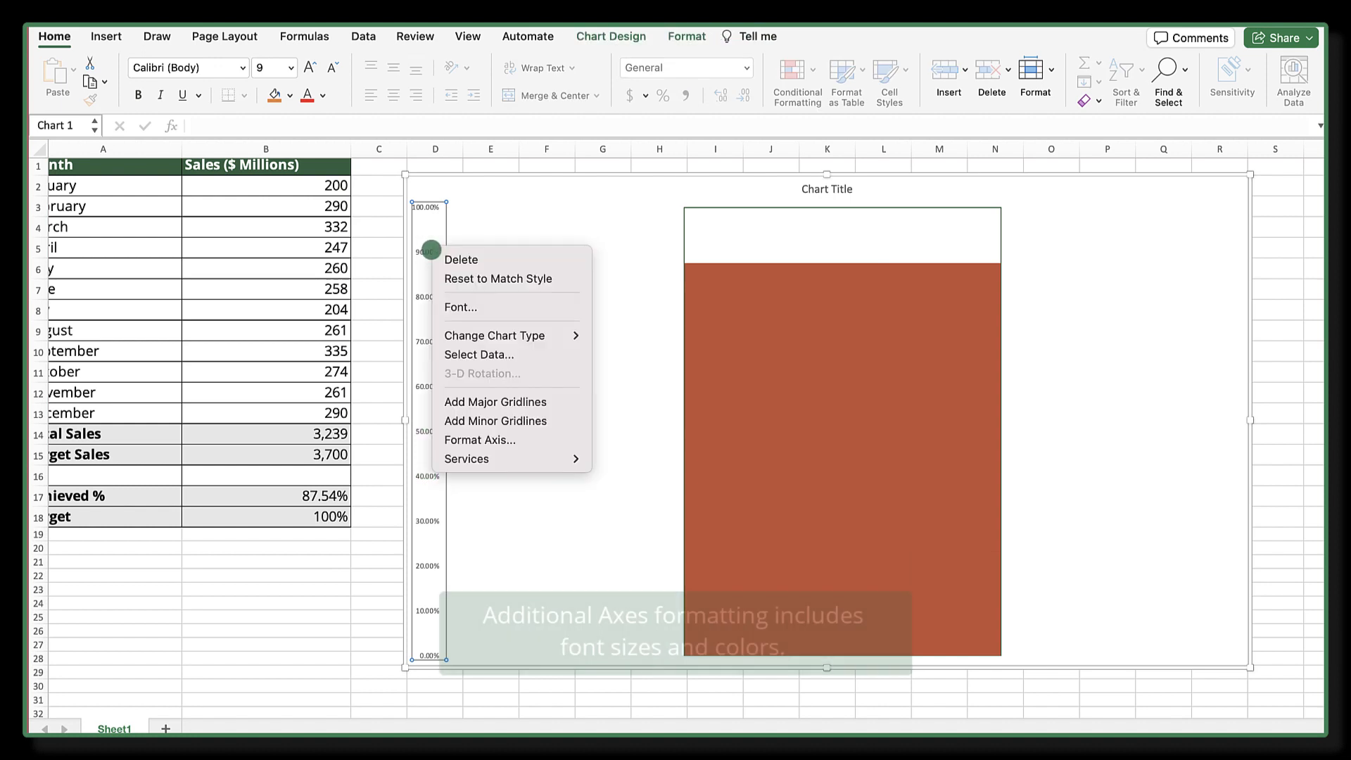
{"action": "left_click", "coordinate": [479, 439]}
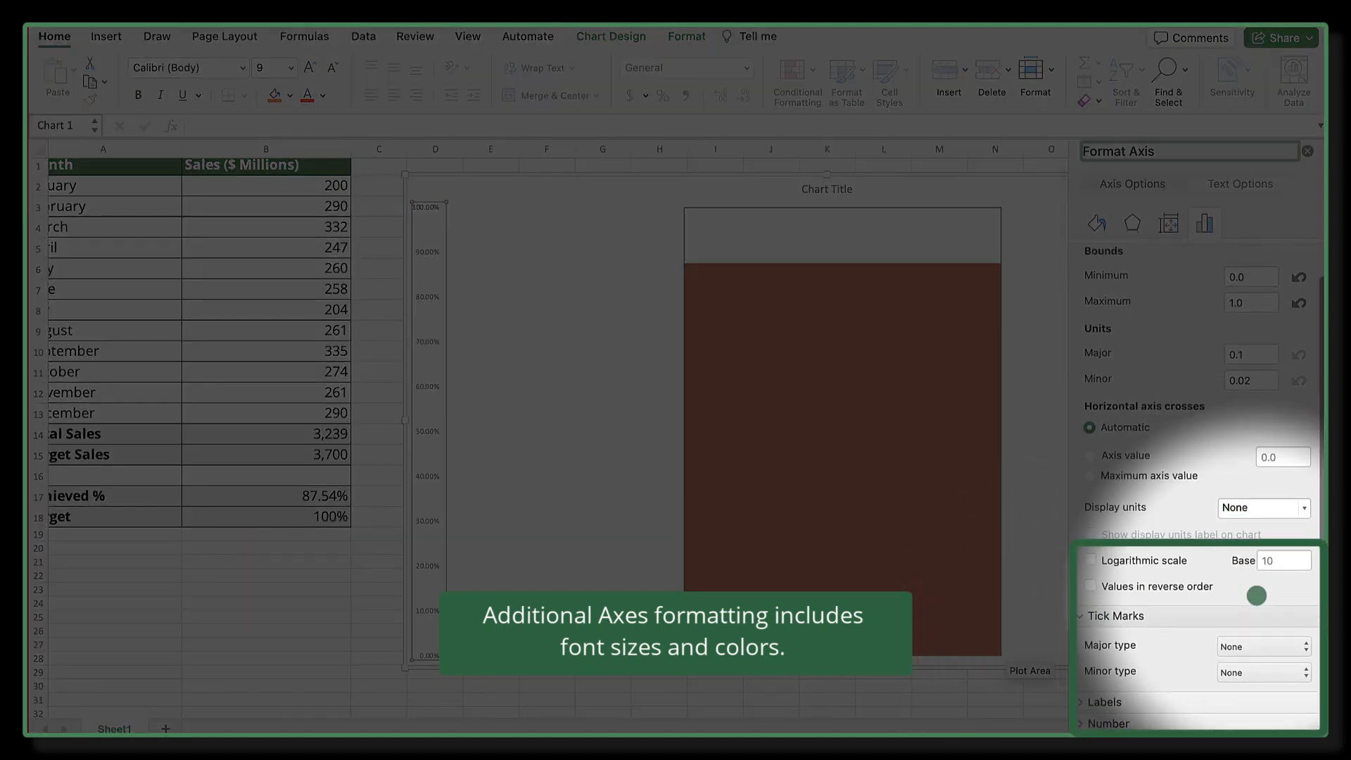
{"action": "left_click", "coordinate": [1261, 646]}
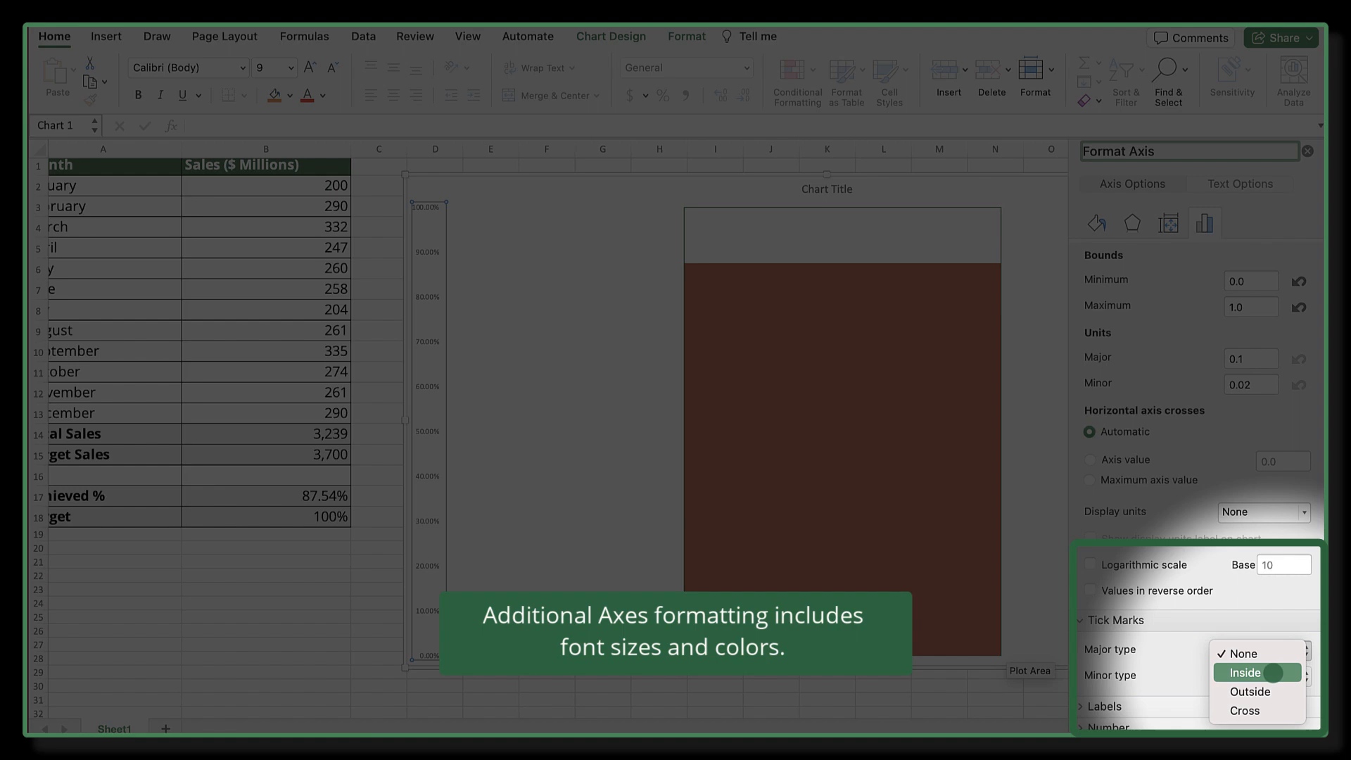
{"action": "left_click", "coordinate": [1256, 671]}
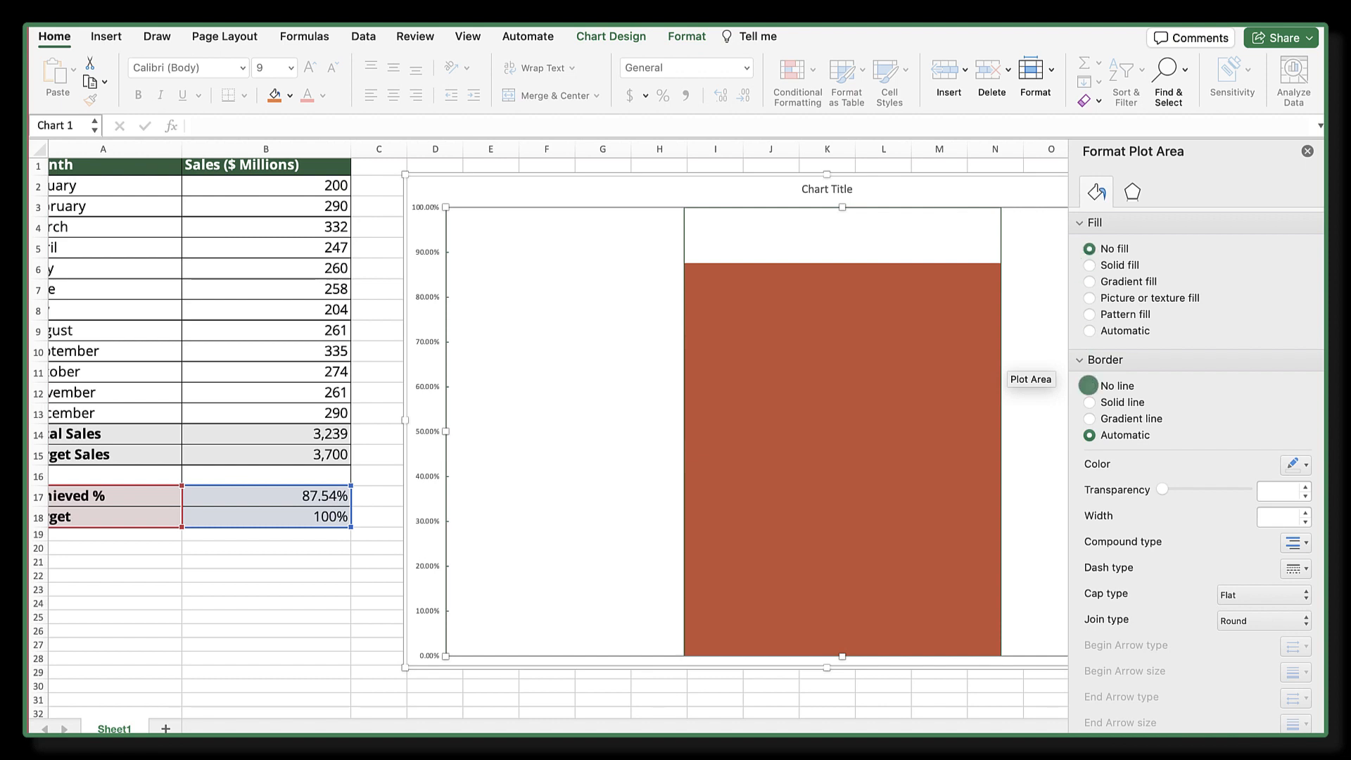
{"action": "left_click", "coordinate": [1090, 385]}
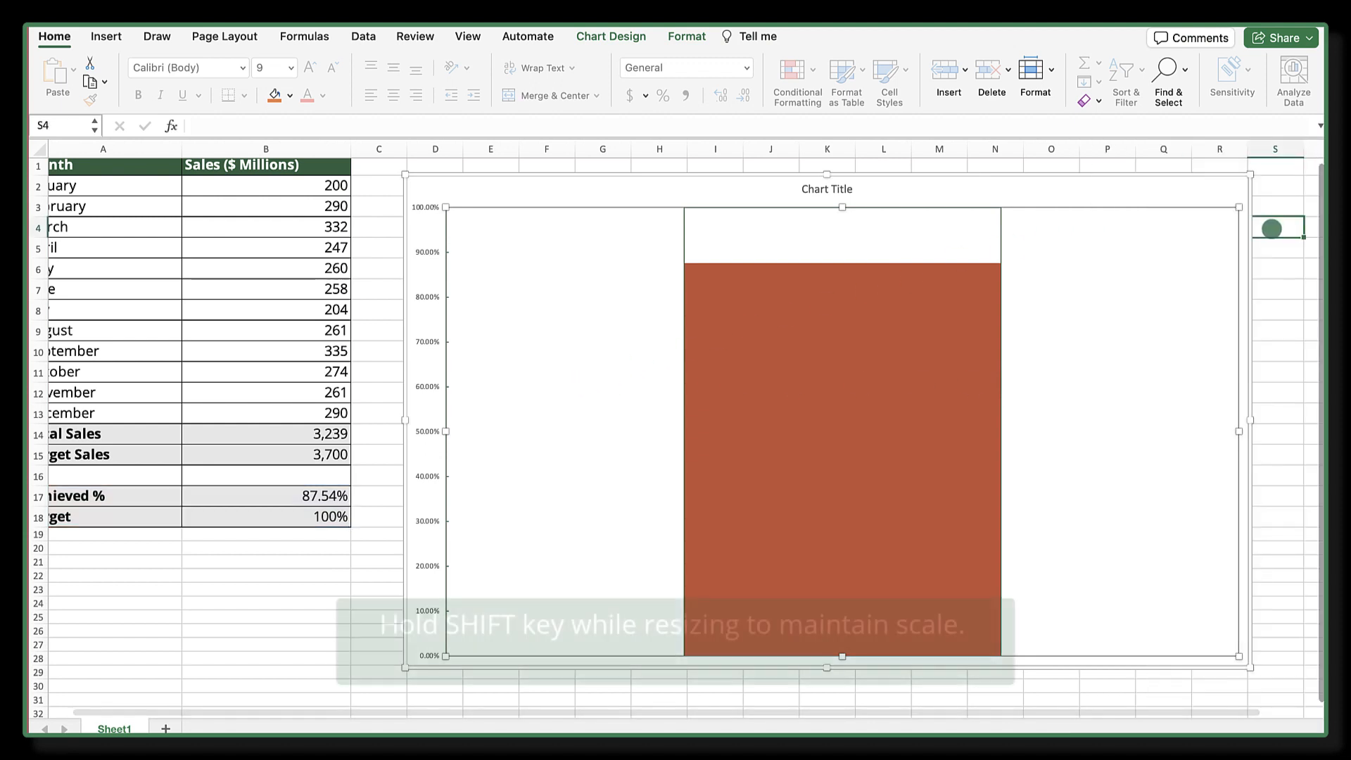
Drag the chart's right edge inward to about 6.33 inches wide for a slim tube.
{"action": "left_click_drag", "start_coordinate": [1255, 433], "coordinate": [1145, 417]}
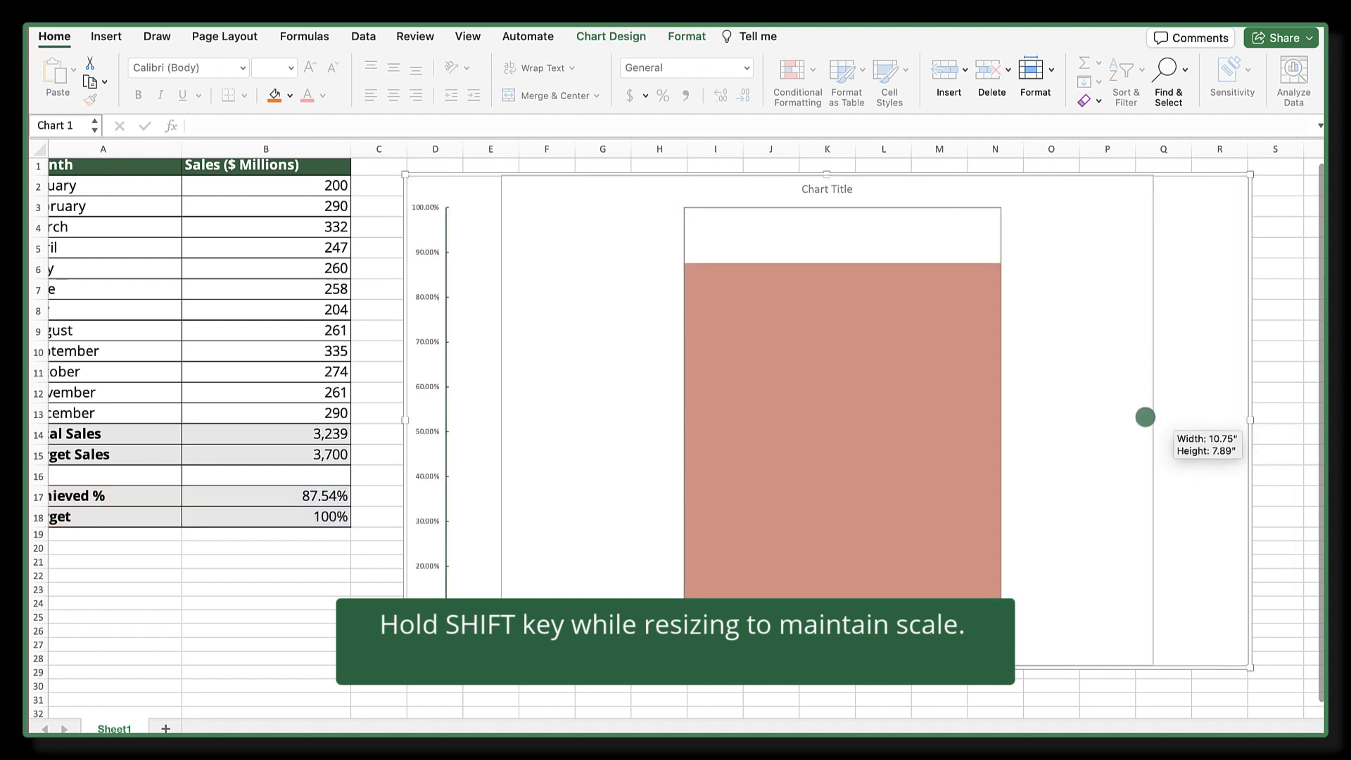
{"action": "left_click_drag", "start_coordinate": [1146, 416], "coordinate": [1023, 419]}
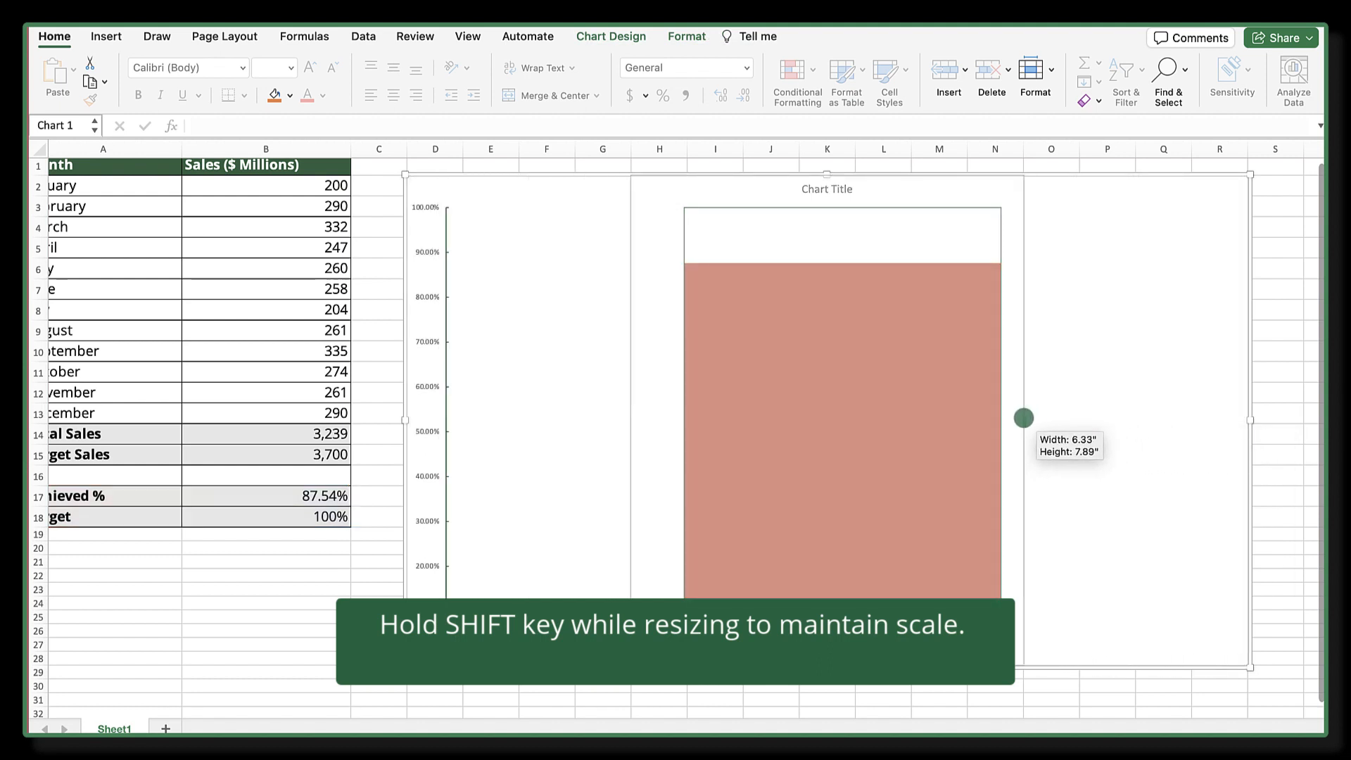
{"action": "left_click_drag", "start_coordinate": [1024, 418], "coordinate": [1084, 410]}
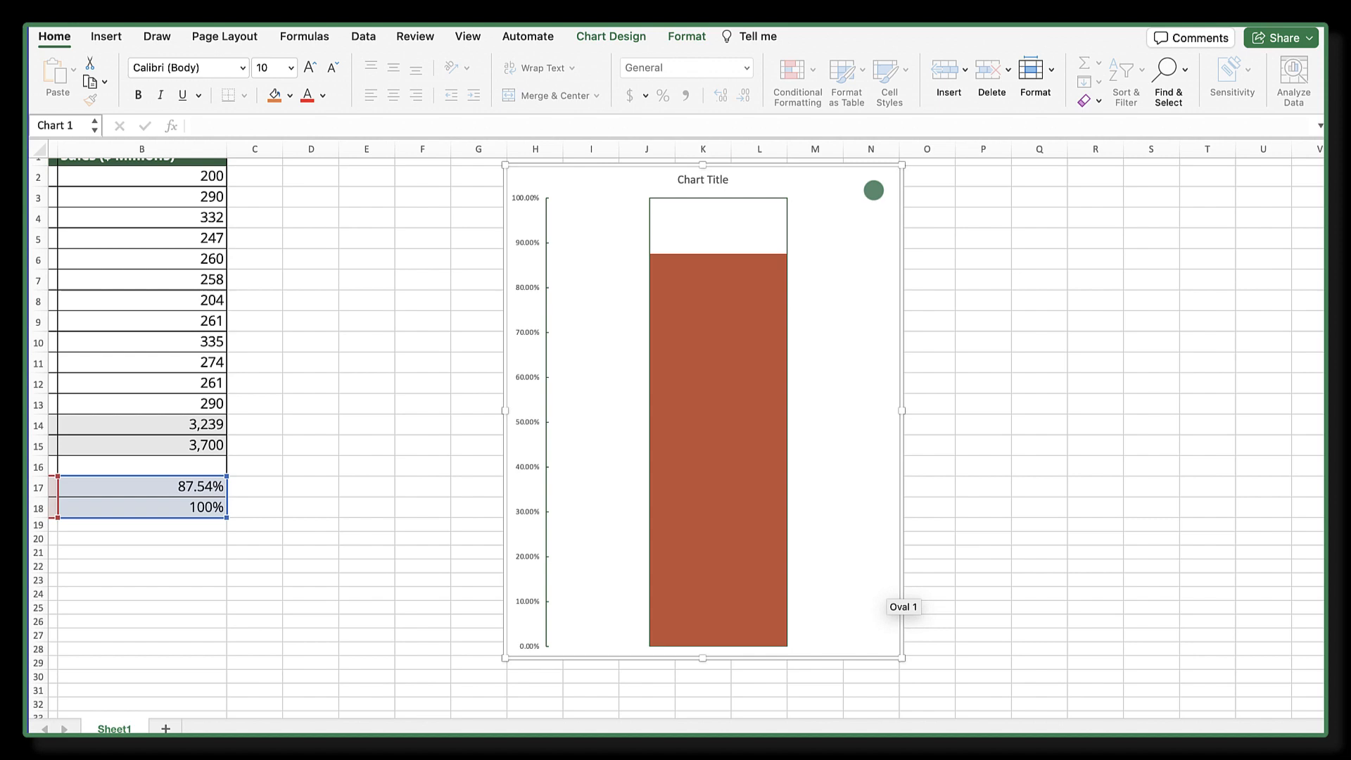
Draw an oval bulb centred under the bar and fill it with the bar's red.
{"action": "left_click", "coordinate": [687, 37]}
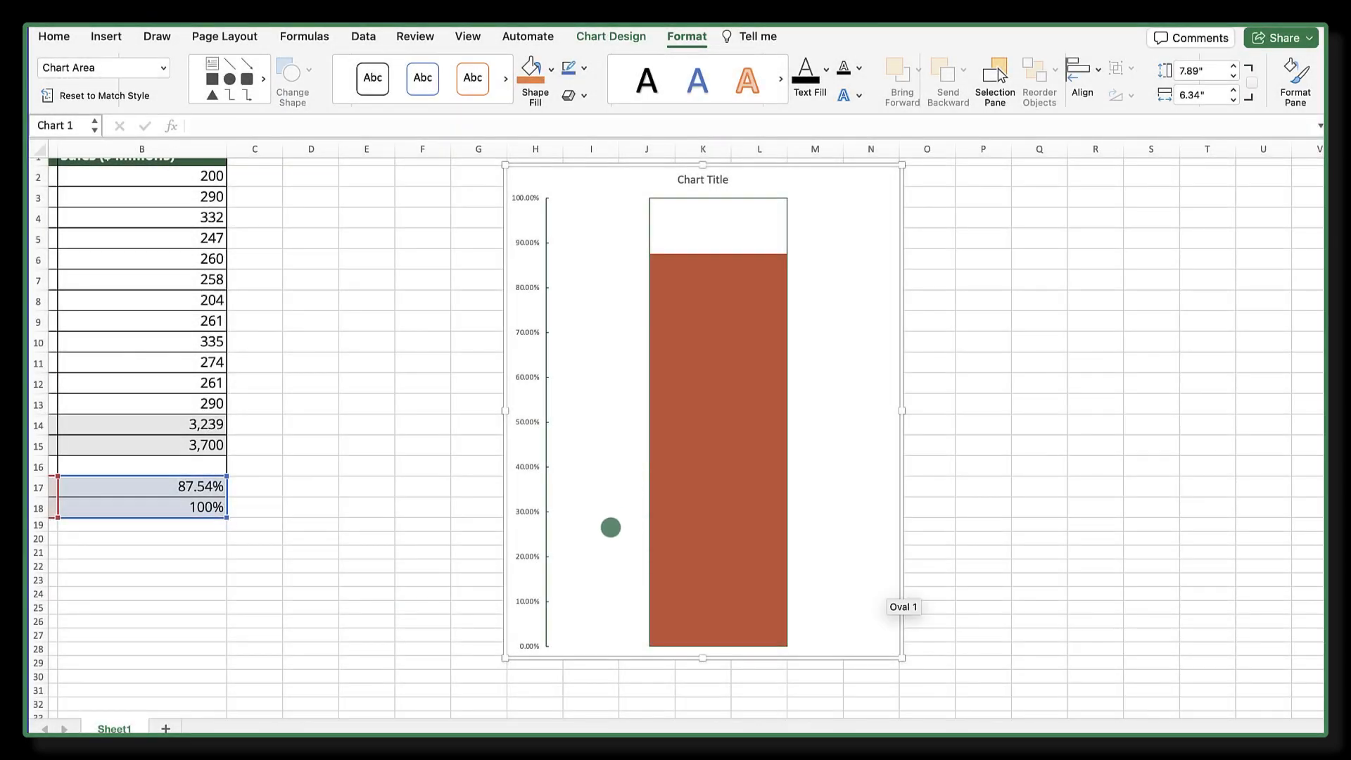
{"action": "left_click_drag", "start_coordinate": [610, 528], "coordinate": [879, 655]}
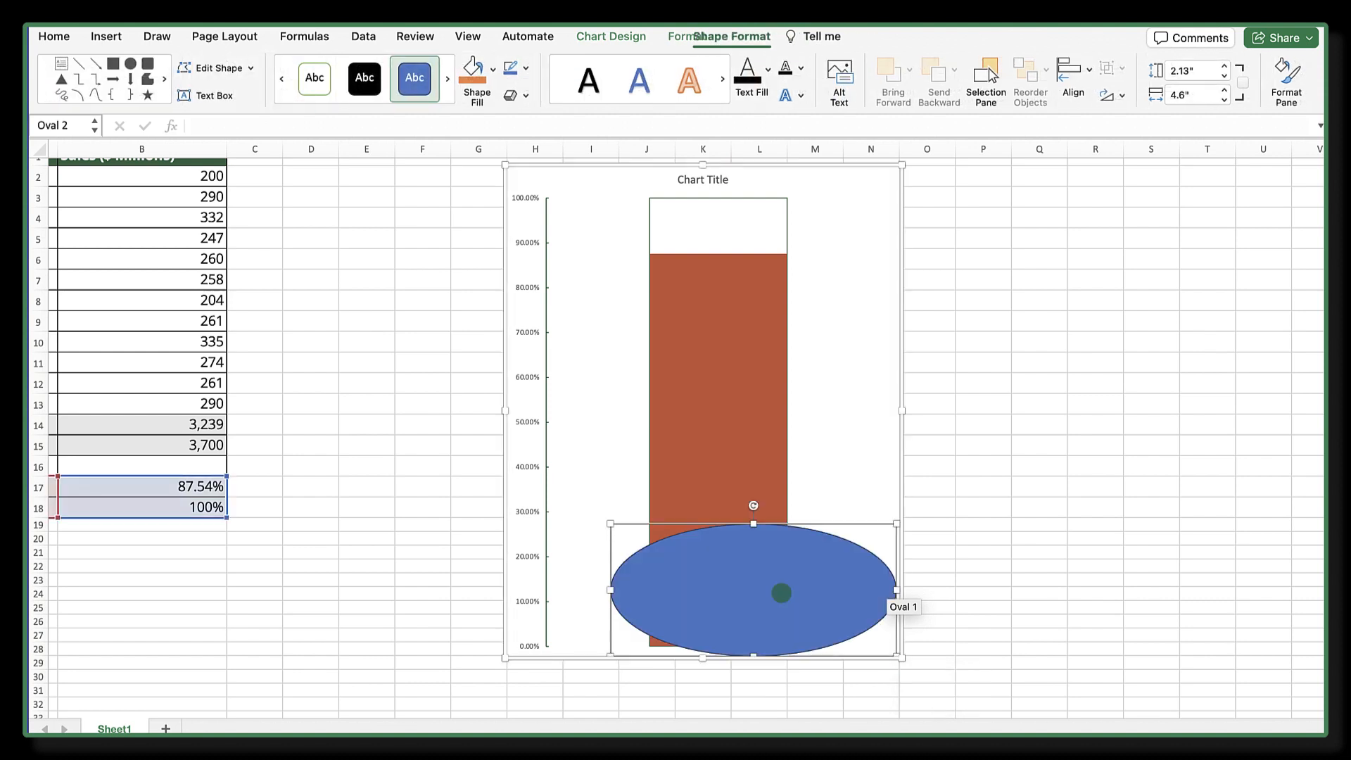
{"action": "left_click_drag", "start_coordinate": [751, 593], "coordinate": [715, 594]}
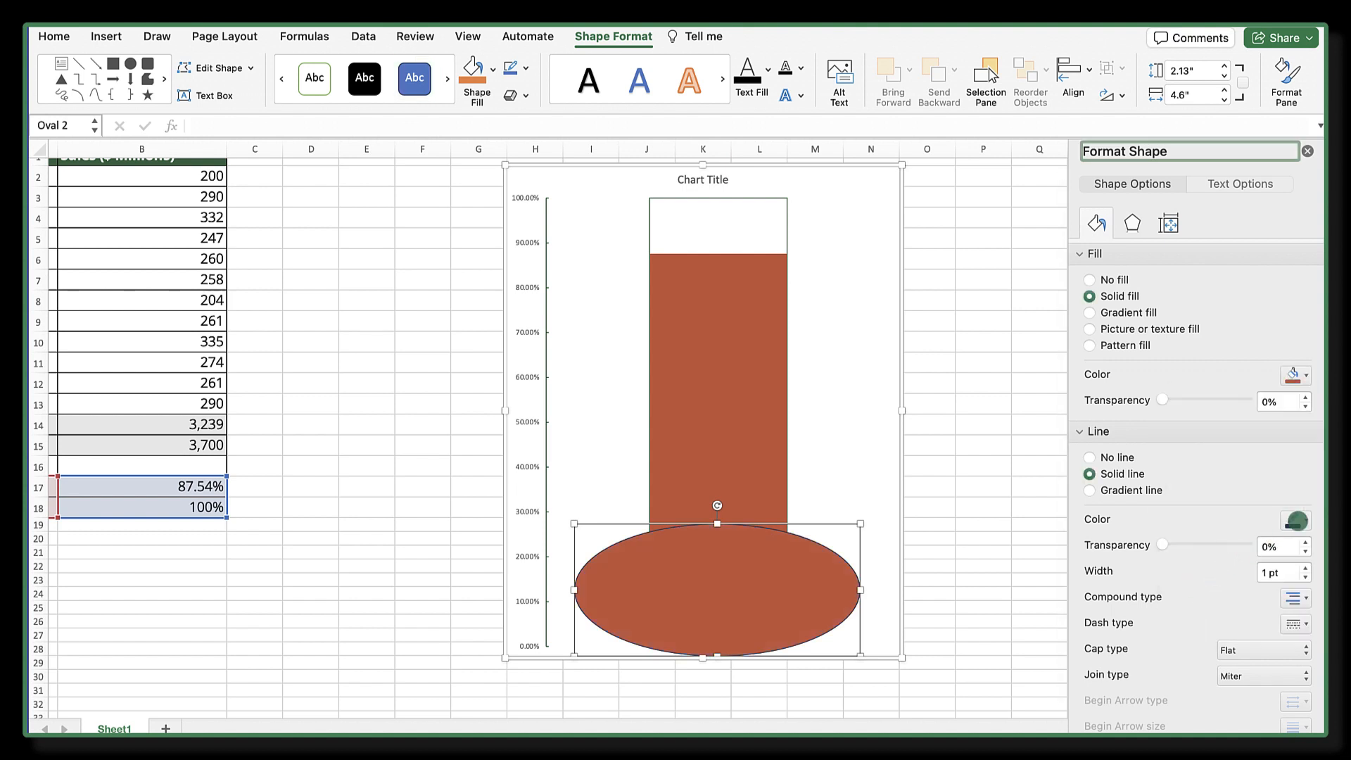
{"action": "left_click", "coordinate": [1302, 521]}
{"action": "type", "text": "Total 2024 Sales Goals"}
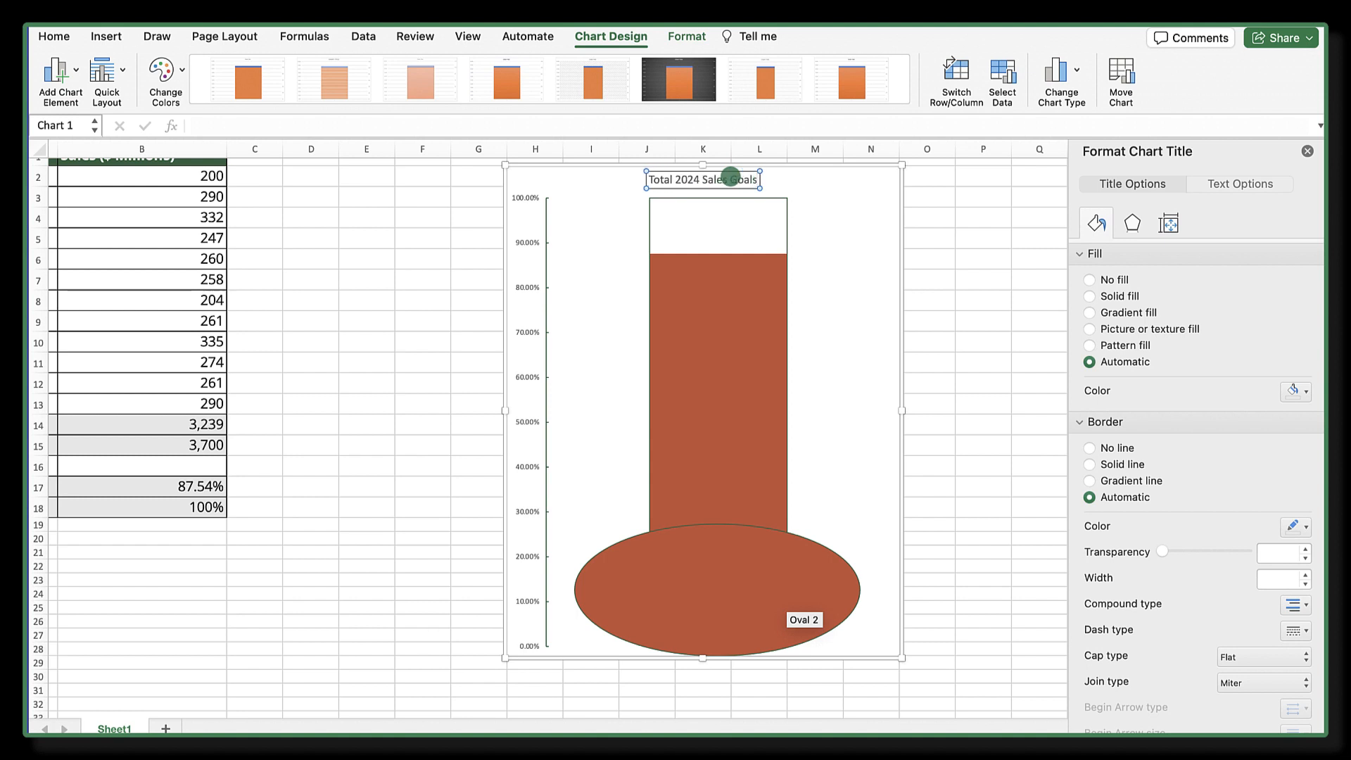
Deselect the finished 'Total 2024 Sales Goals' thermometer chart by selecting a worksheet cell.
{"action": "left_click", "coordinate": [974, 245]}
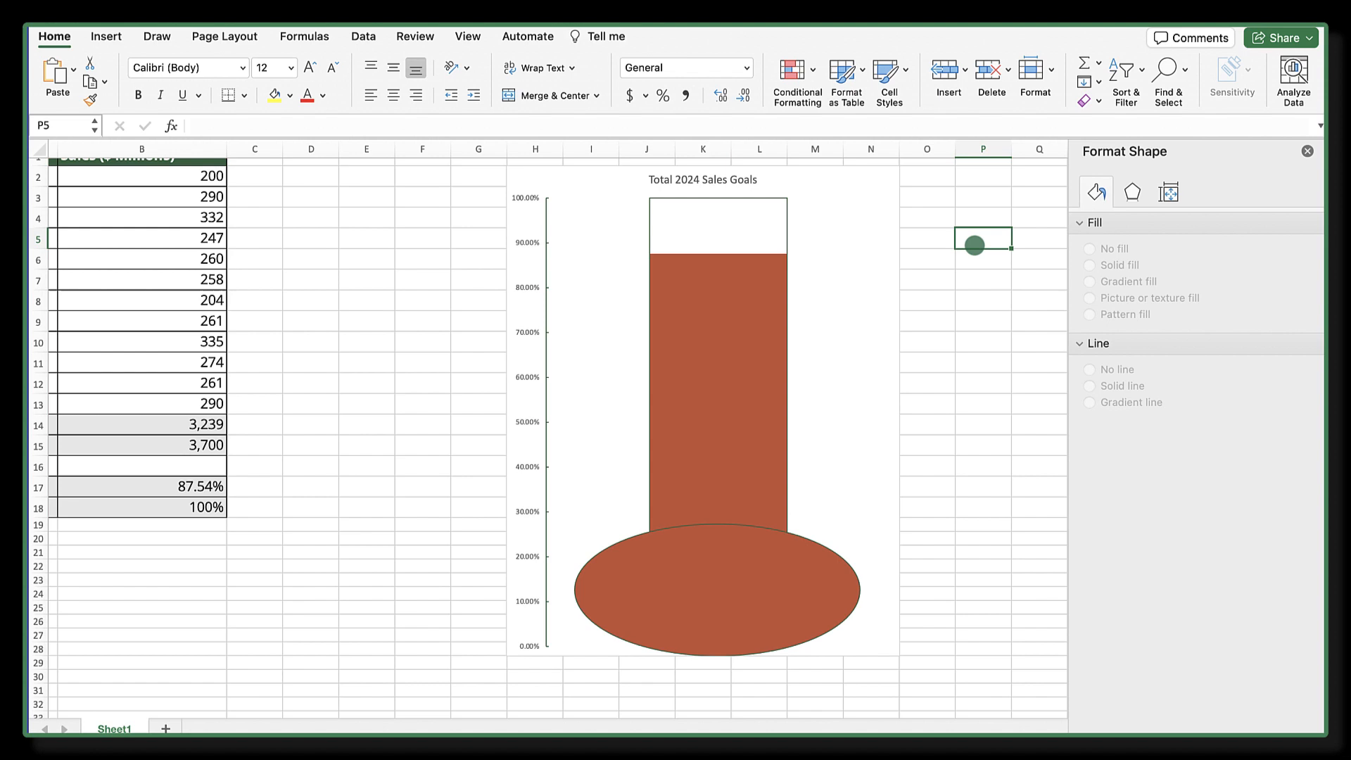